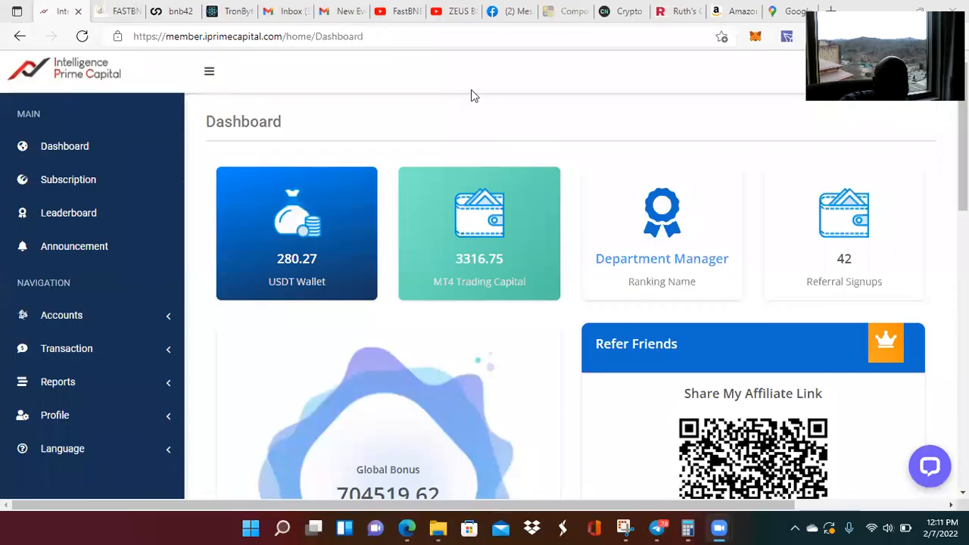
mouse_move(65, 147)
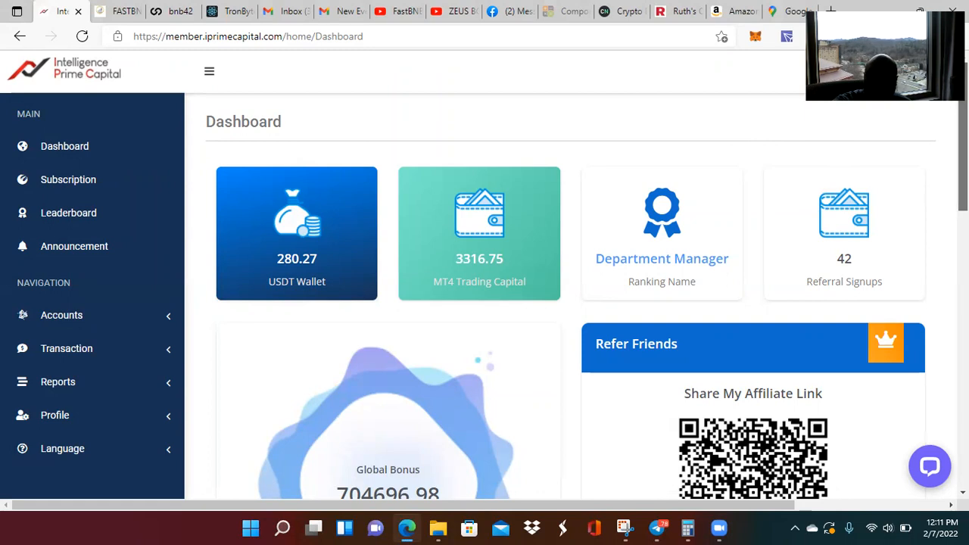
Step: Go to the Subscription page and open the Genius BOT (GB) myfxbook statistics page
scroll("down", 3)
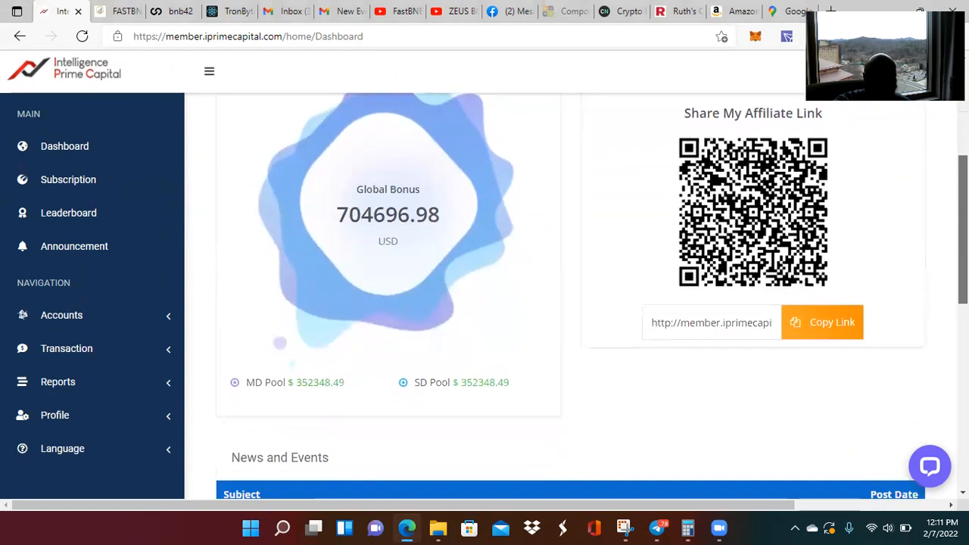
mouse_move(340, 377)
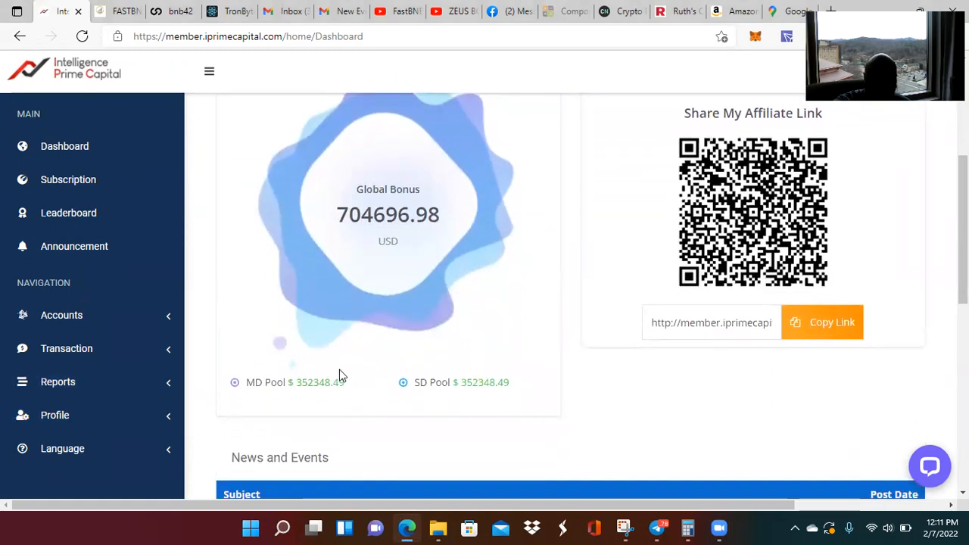
mouse_move(379, 399)
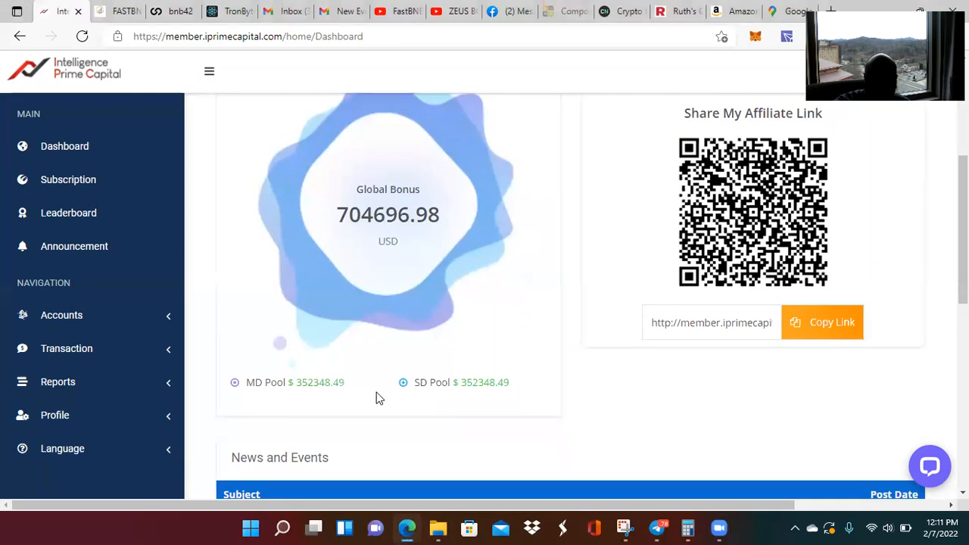
mouse_move(425, 342)
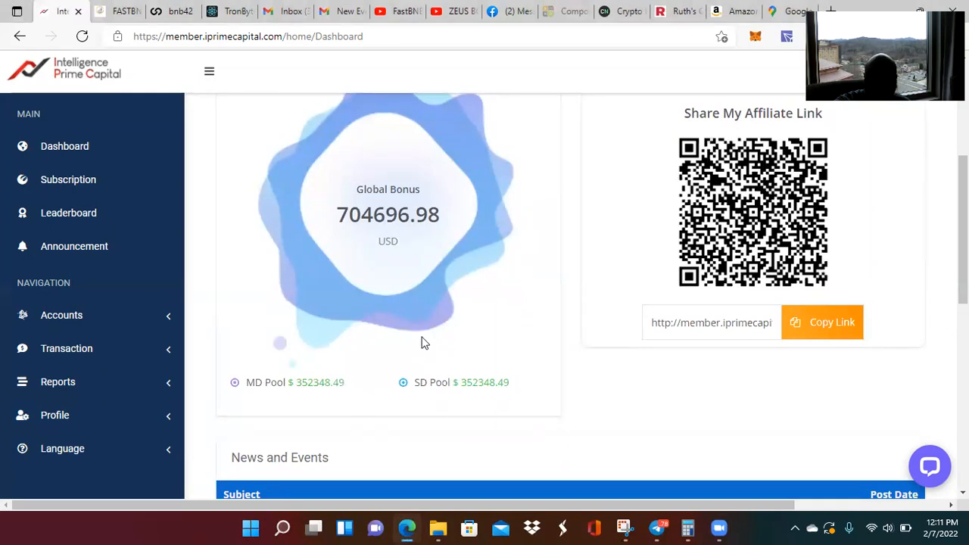
mouse_move(329, 221)
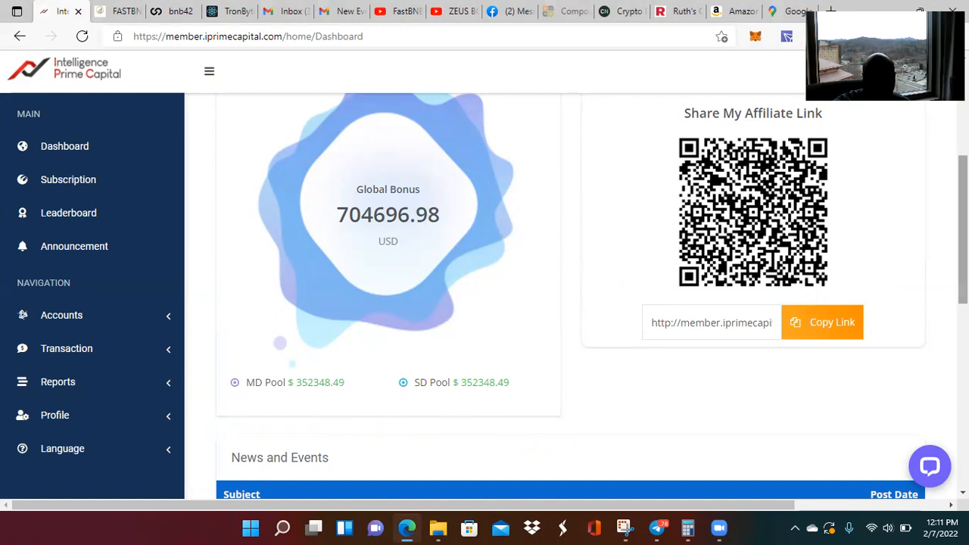
scroll("up", 3)
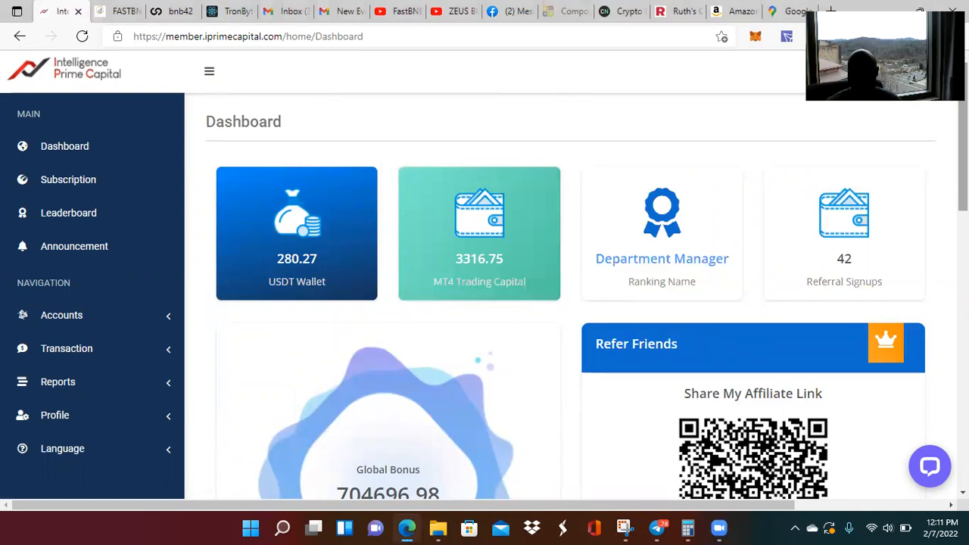
mouse_move(873, 150)
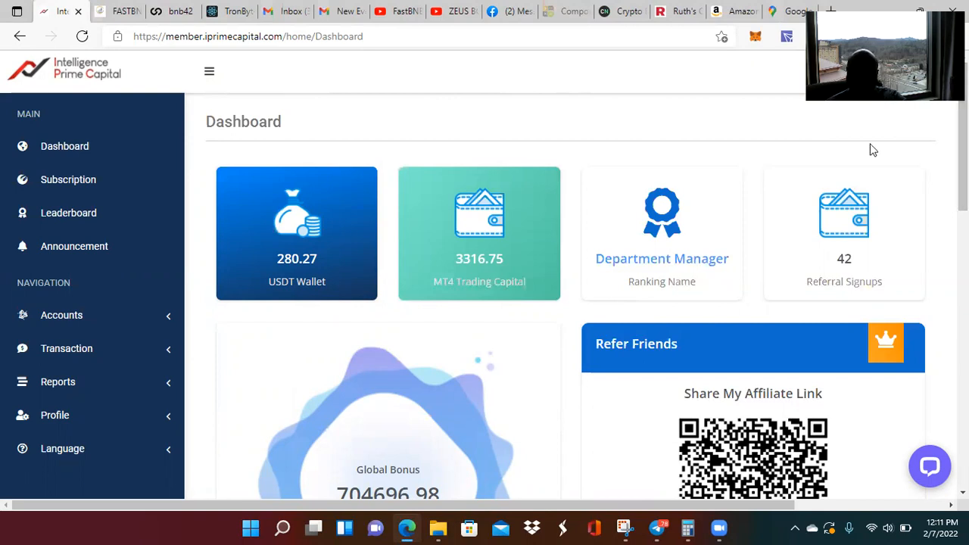
mouse_move(696, 158)
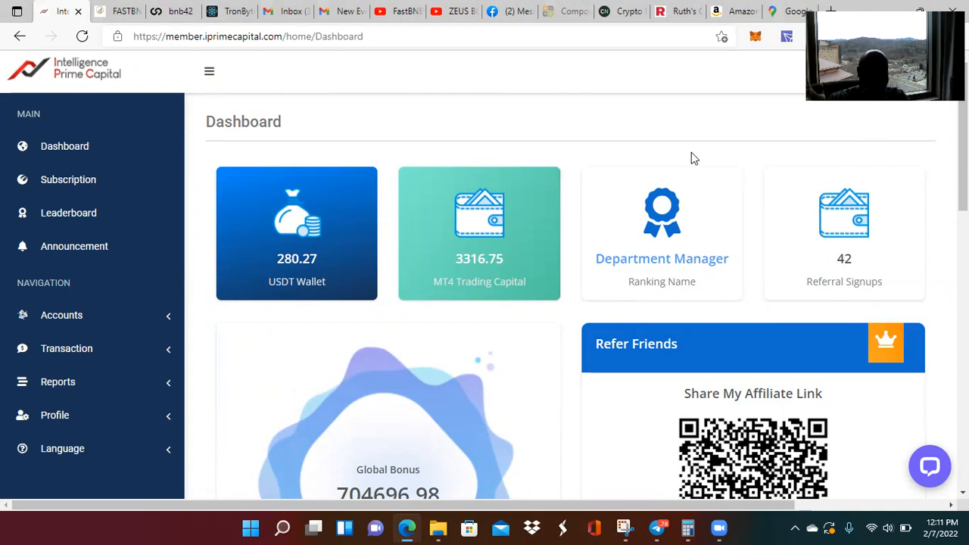
mouse_move(590, 129)
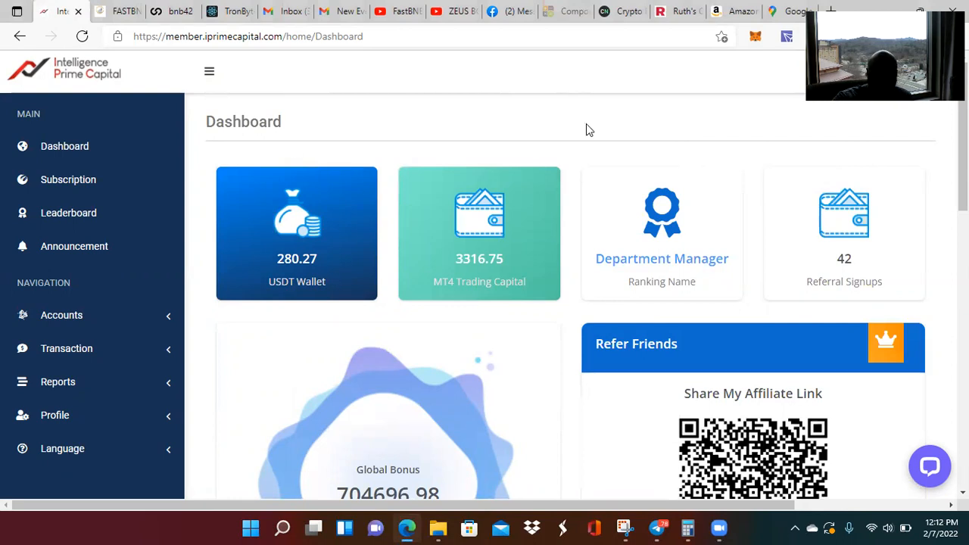
left_click(68, 179)
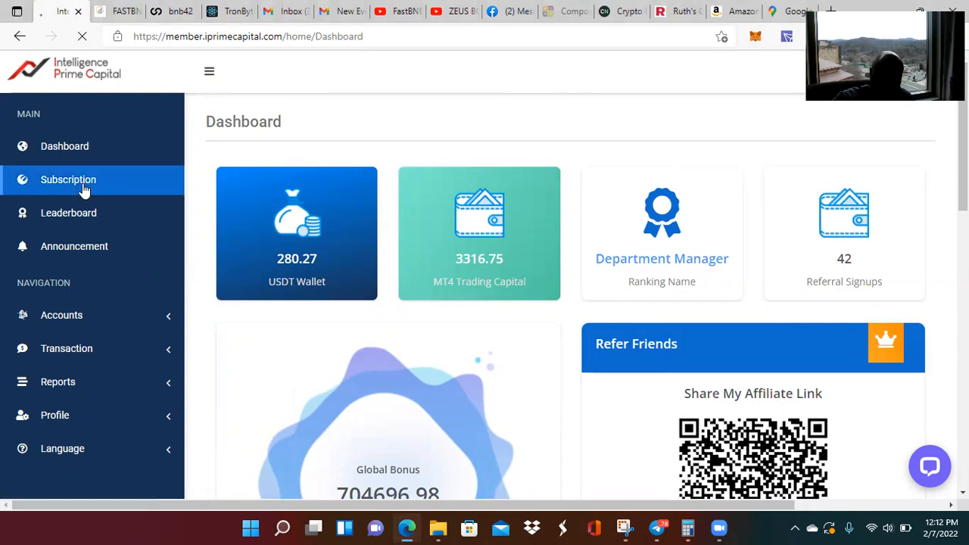
left_click(69, 180)
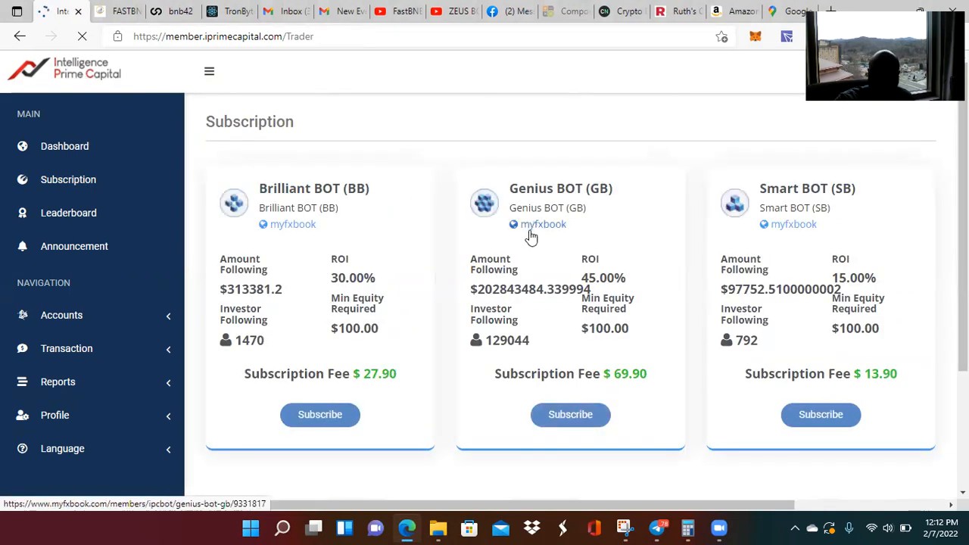
left_click(543, 225)
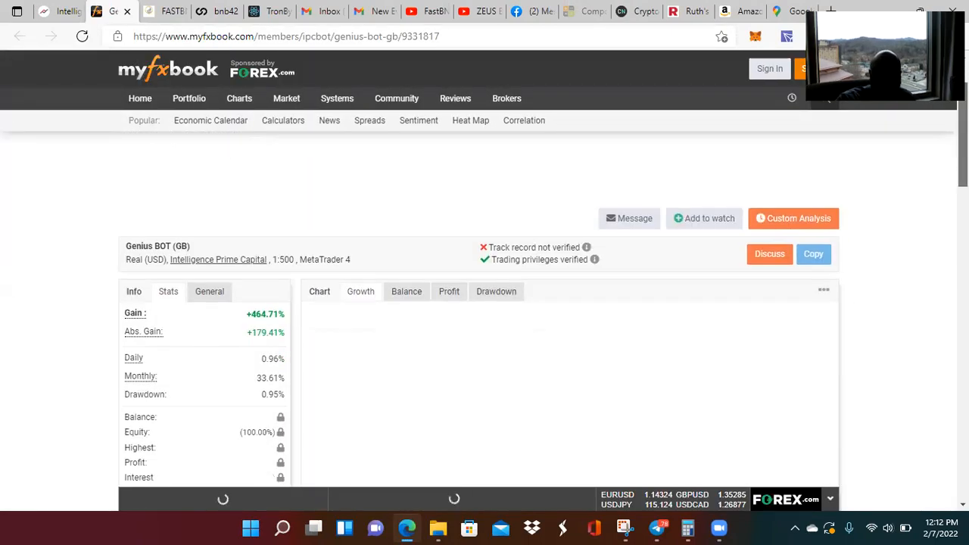
scroll("down", 3)
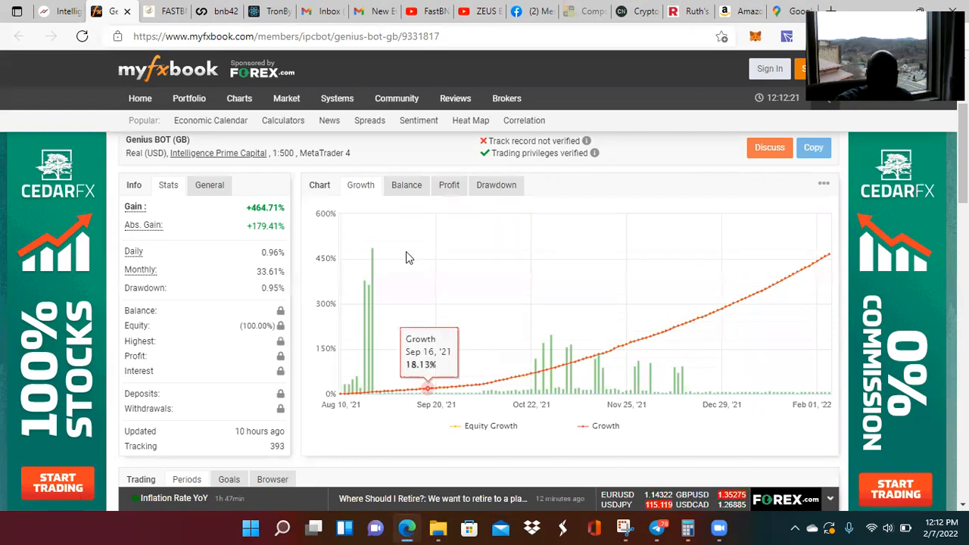
mouse_move(275, 308)
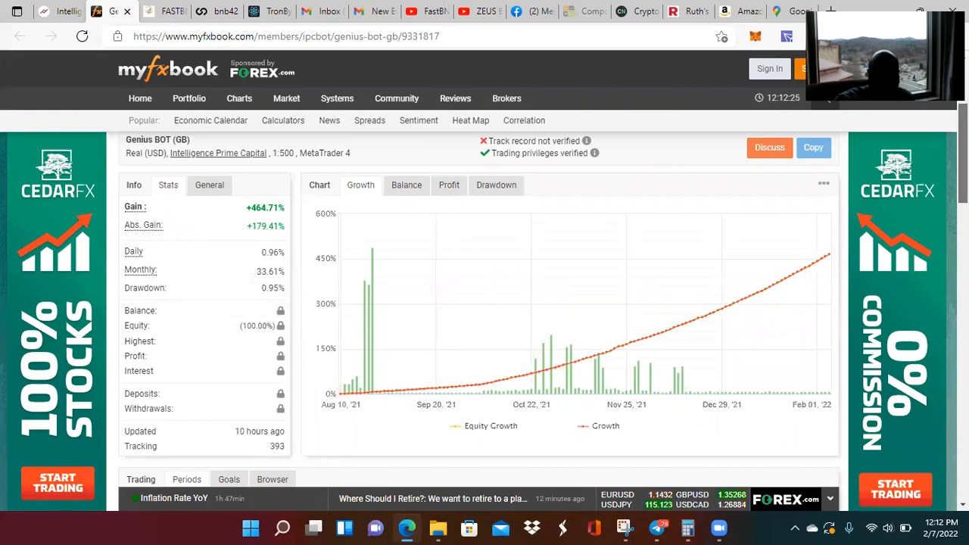
scroll("down", 3)
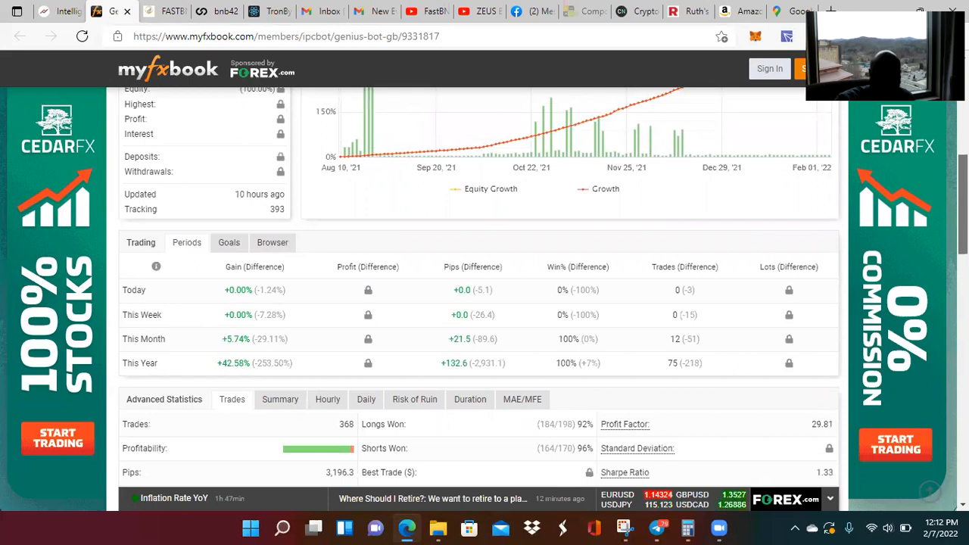
scroll("down", 3)
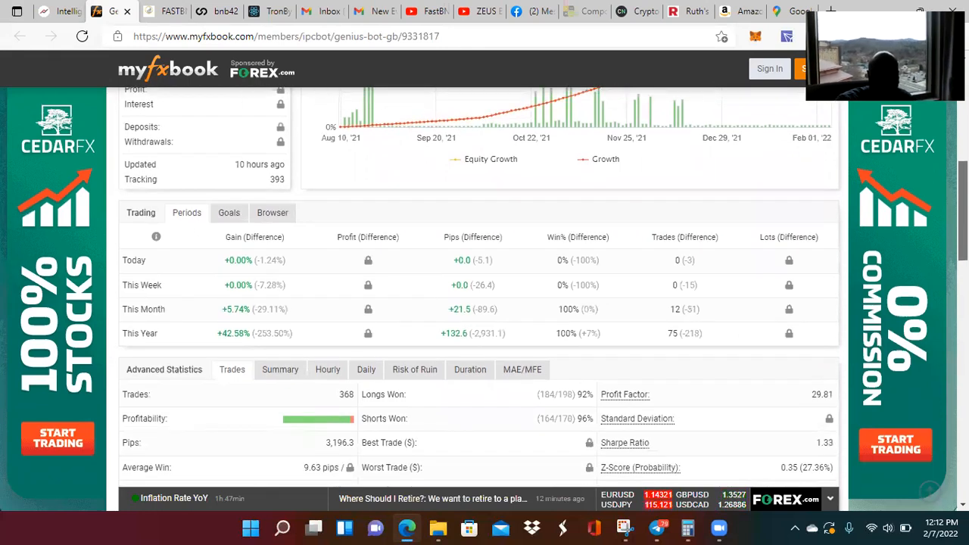
scroll("down", 3)
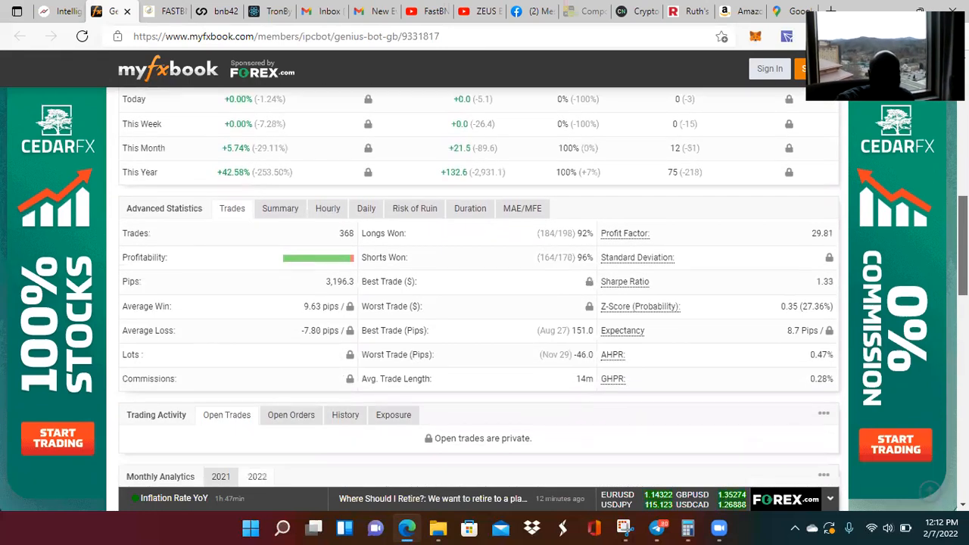
scroll("up", 3)
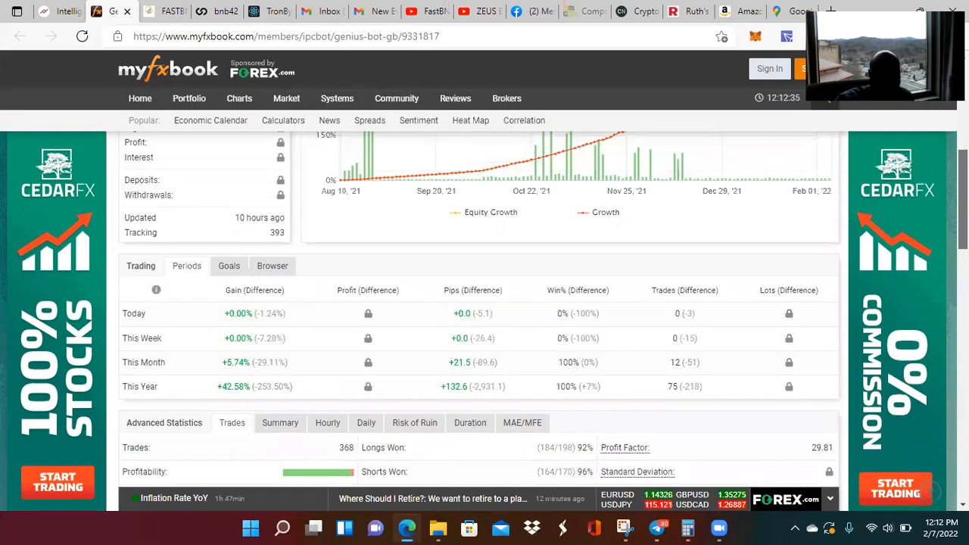
scroll("down", 3)
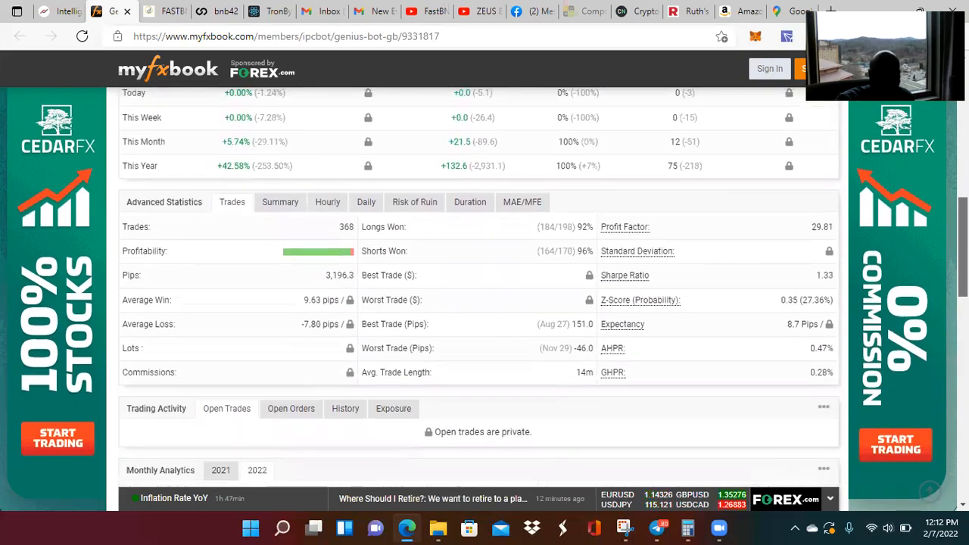
scroll("down", 3)
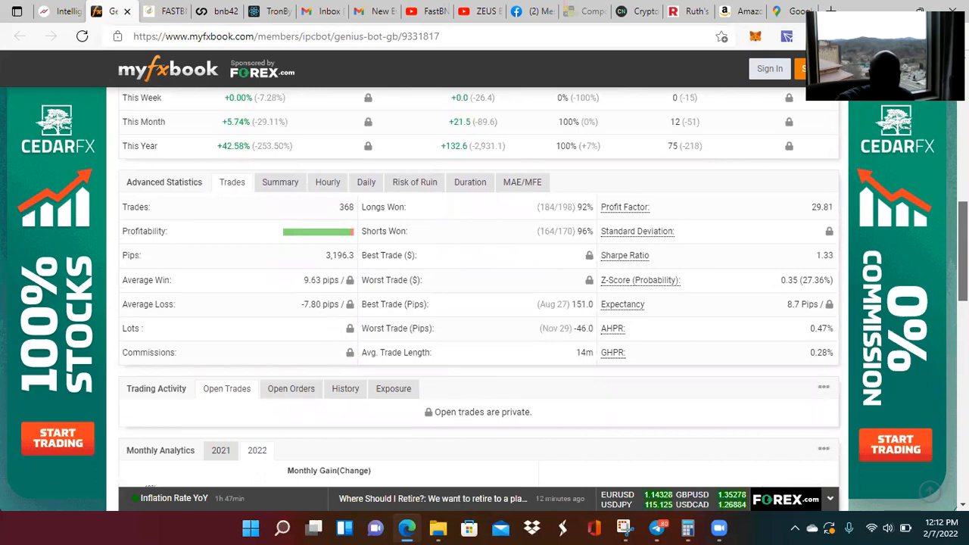
scroll("up", 3)
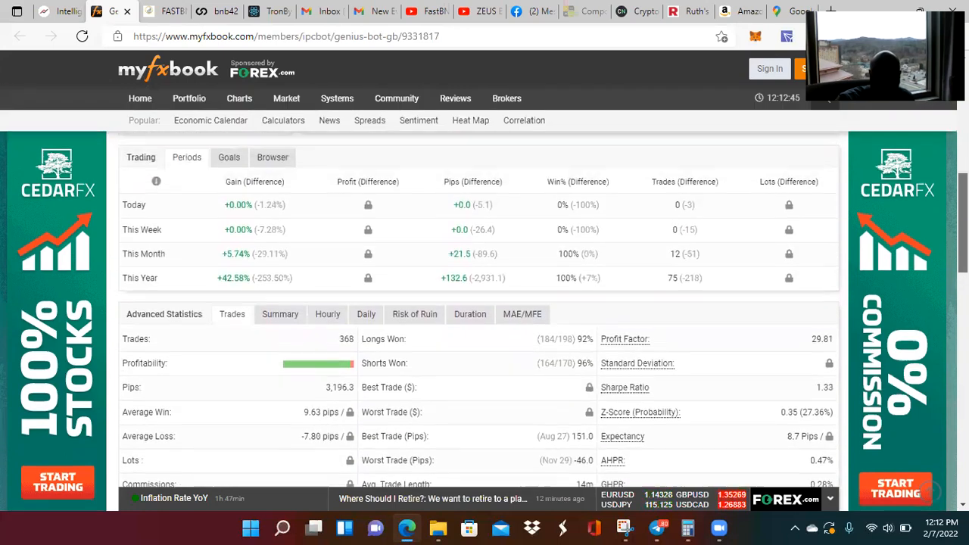
scroll("up", 3)
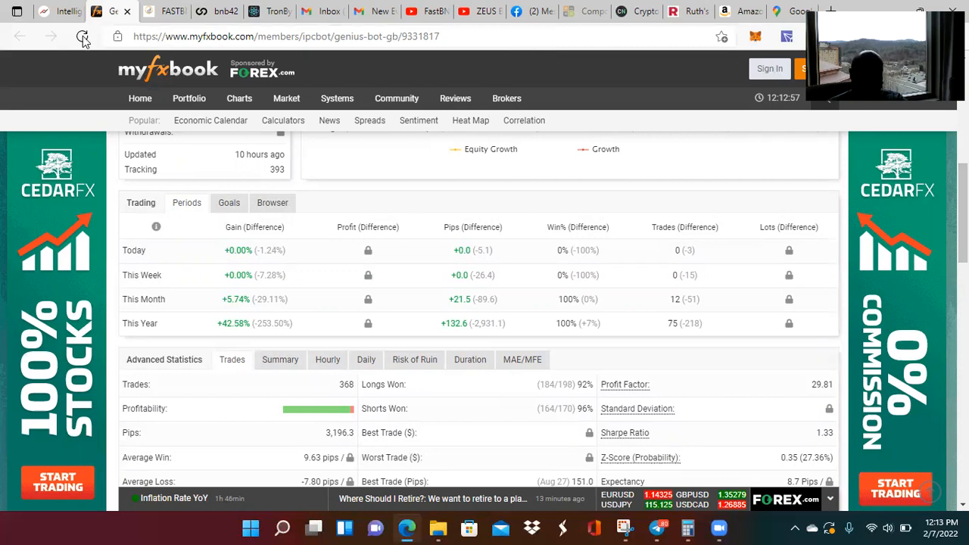
Step: Reload the Genius BOT myfxbook page, still showing +42.58% this year across 368 trades
left_click(83, 37)
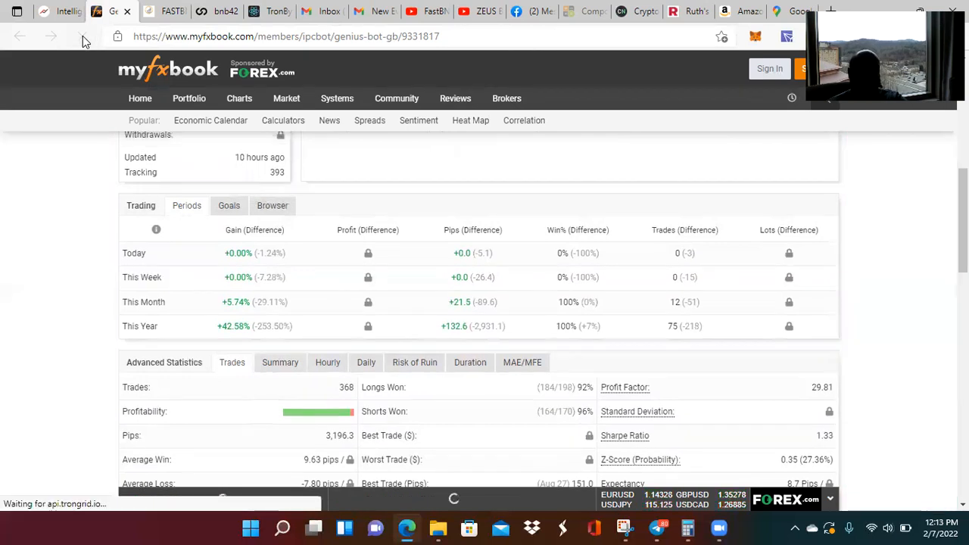
left_click(82, 36)
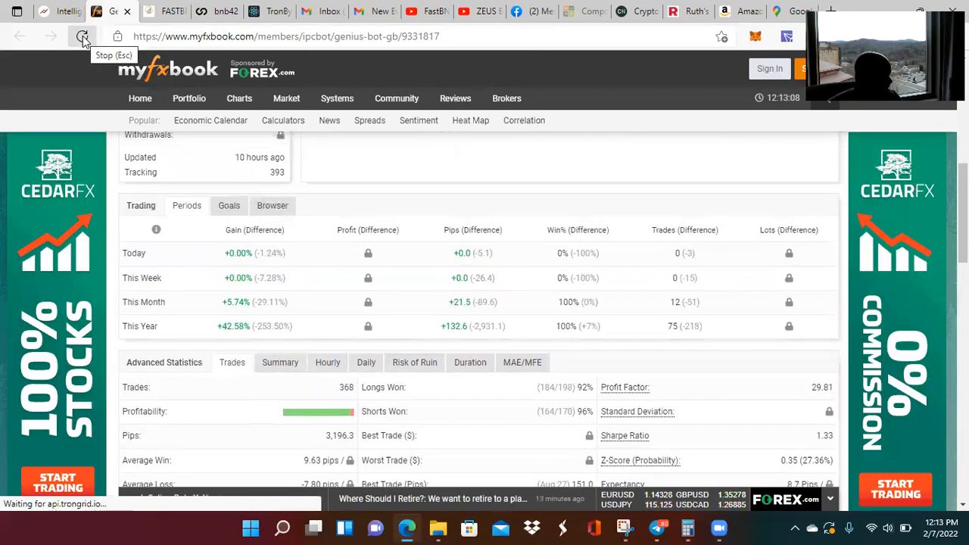
left_click(82, 37)
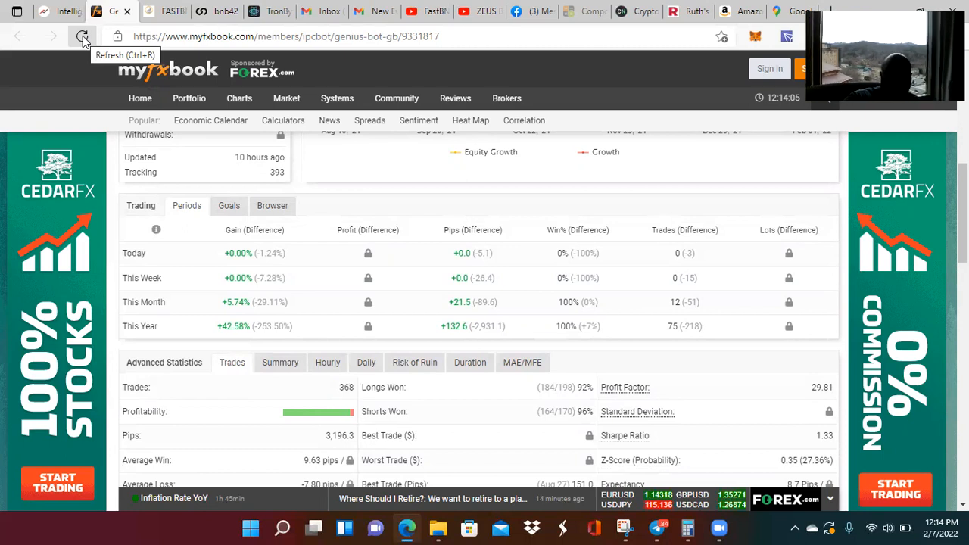
Step: Refresh the Genius BOT myfxbook page again; figures stay at +42.58% and 368 trades
left_click(82, 36)
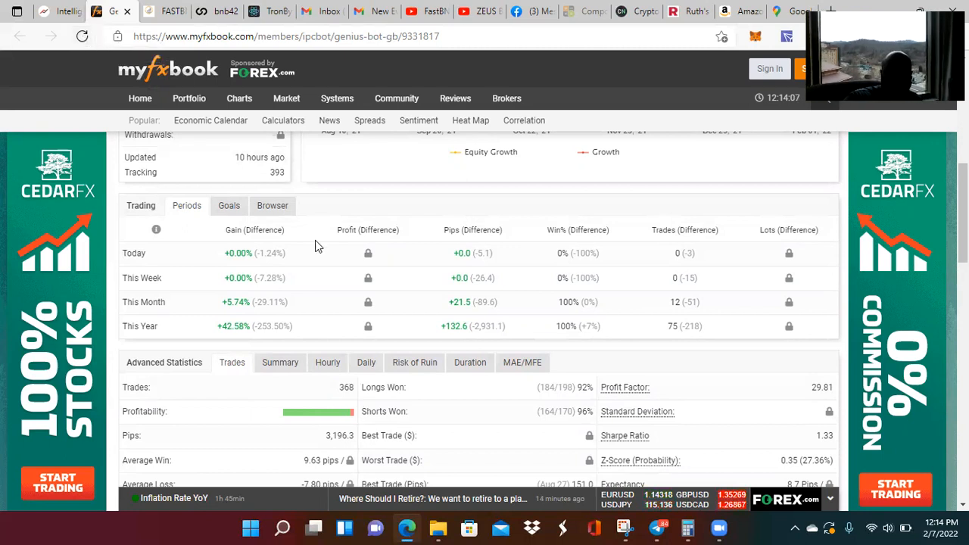
mouse_move(235, 343)
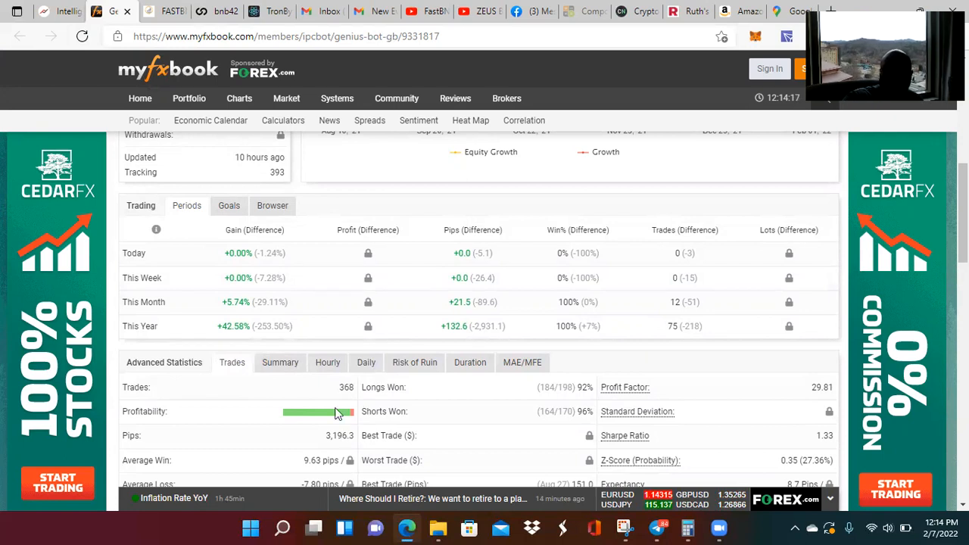
mouse_move(306, 378)
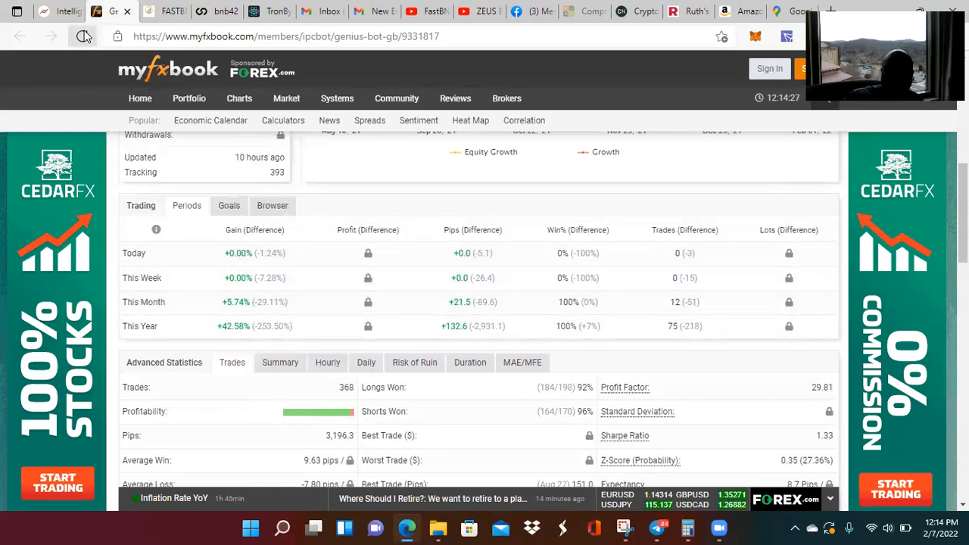
left_click(84, 35)
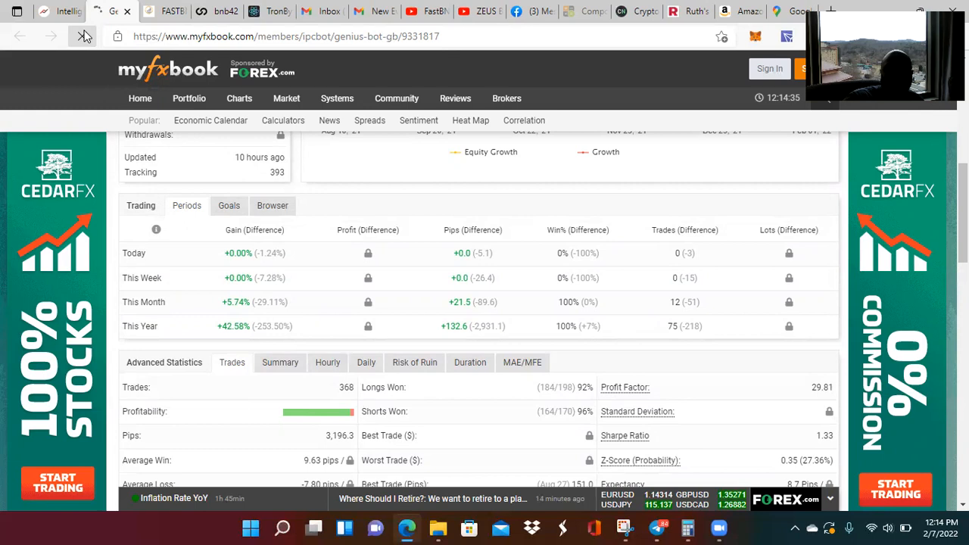
left_click(81, 36)
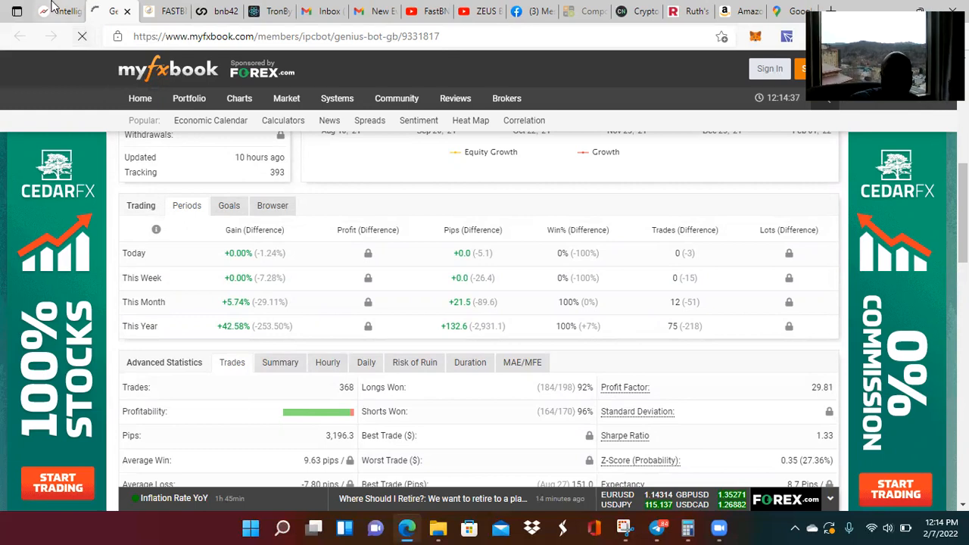
mouse_move(65, 11)
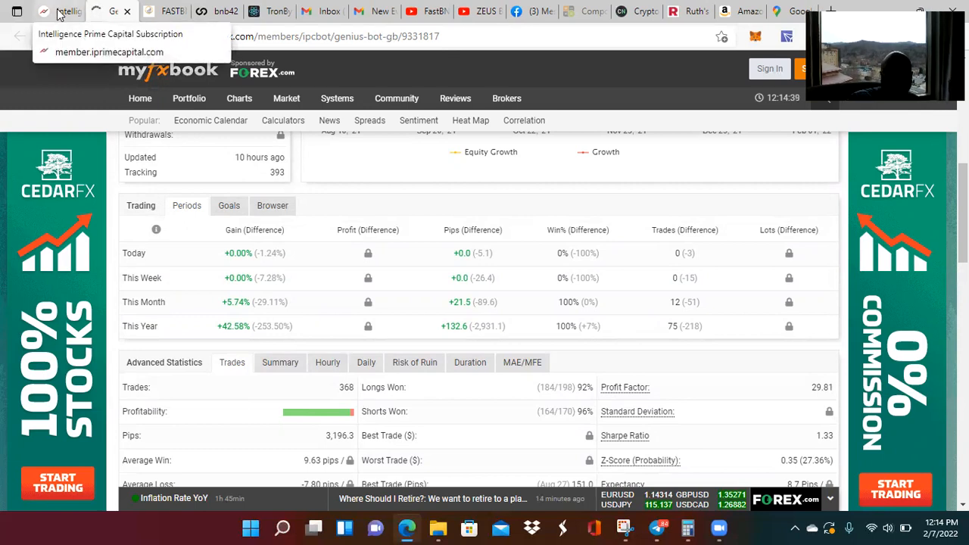
Step: Return to the IPC Dashboard and dismiss the scammer warning to reveal Regional Manager requirements
left_click(109, 52)
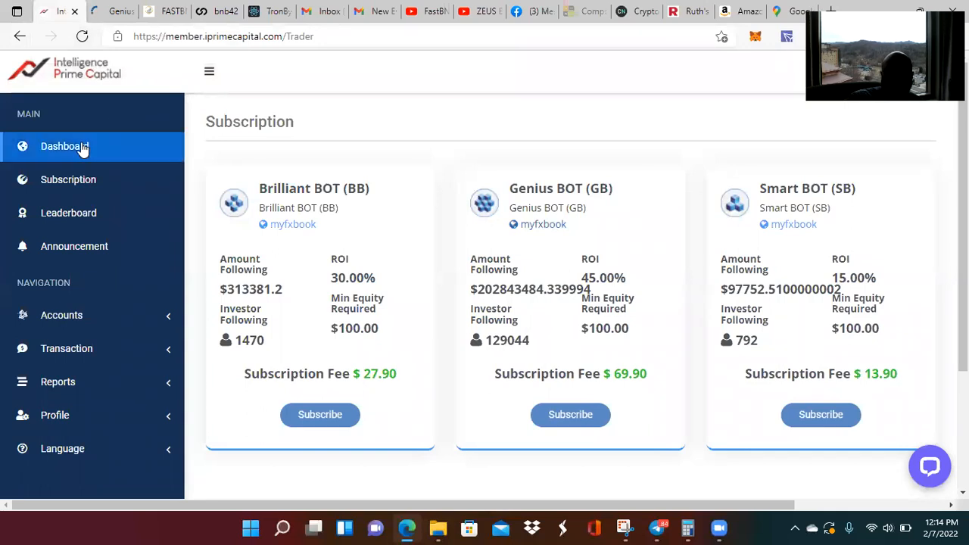
left_click(65, 146)
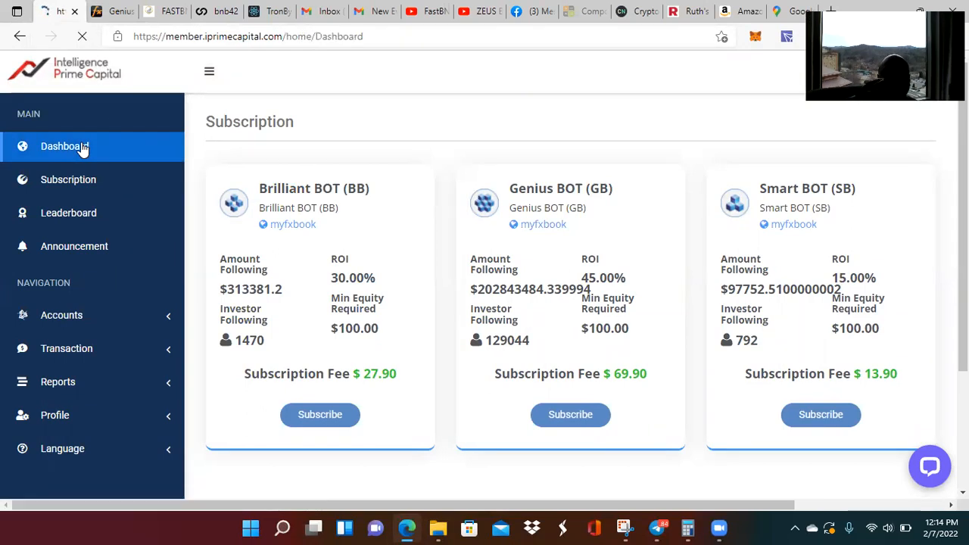
left_click(64, 146)
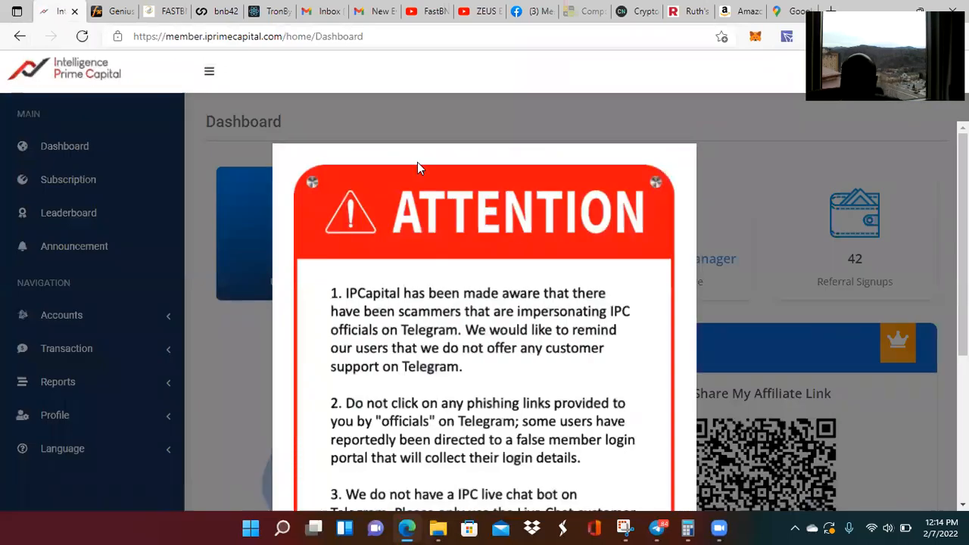
left_click(655, 182)
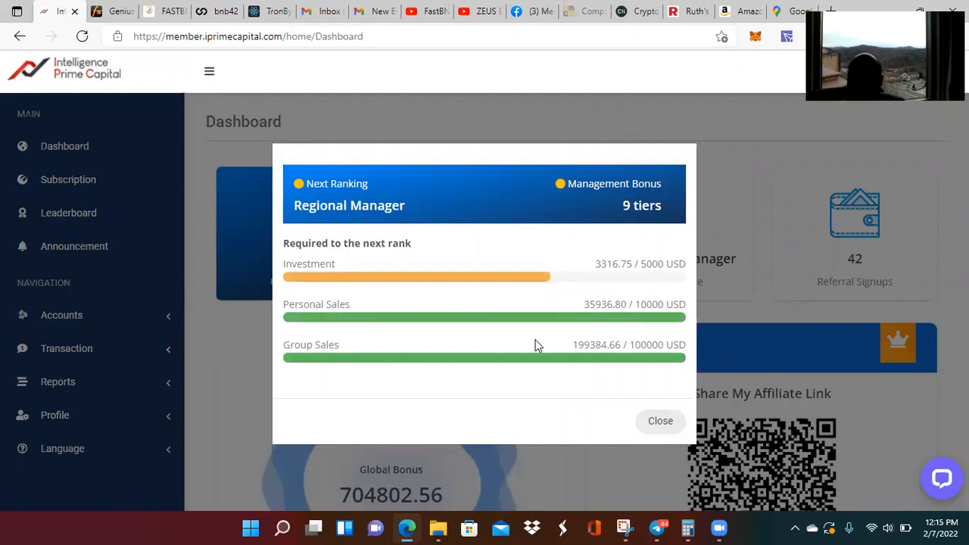
mouse_move(589, 359)
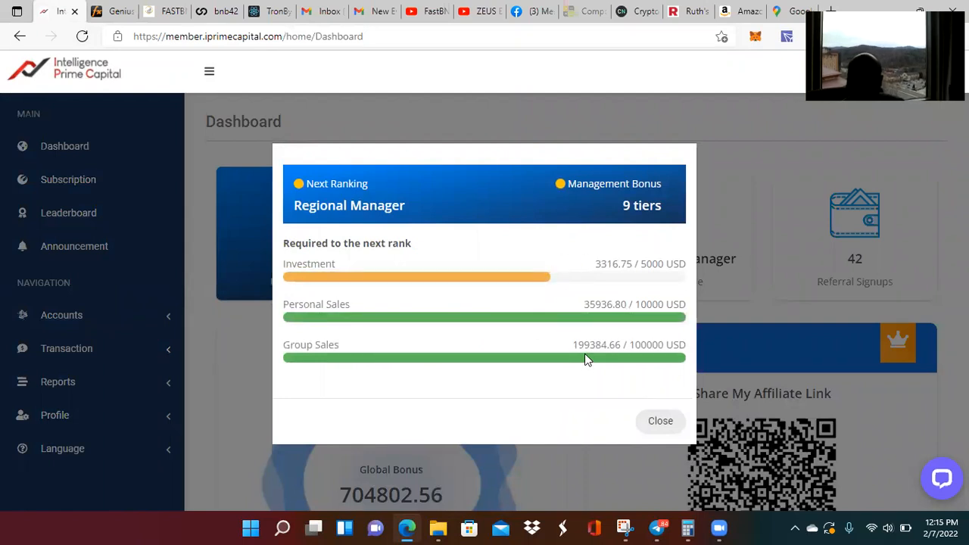
mouse_move(633, 352)
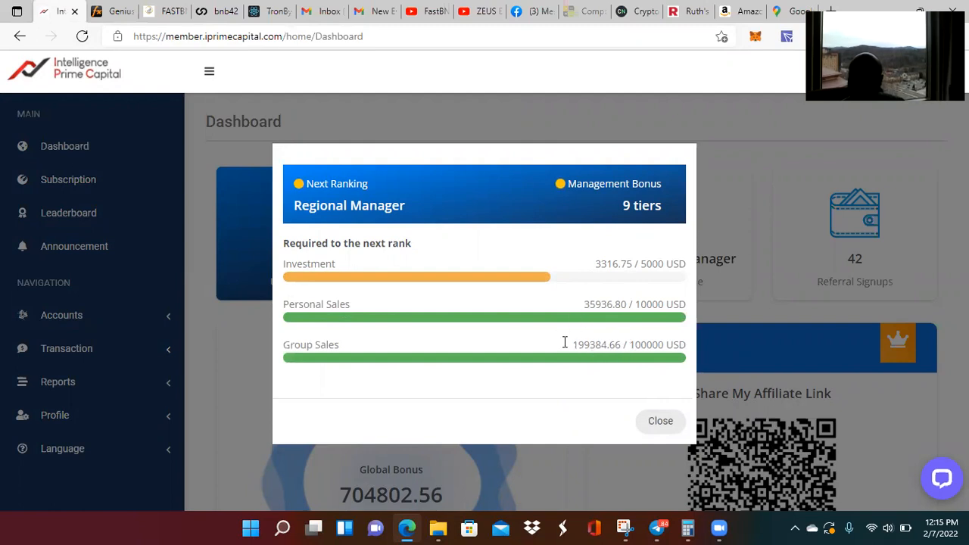
mouse_move(584, 347)
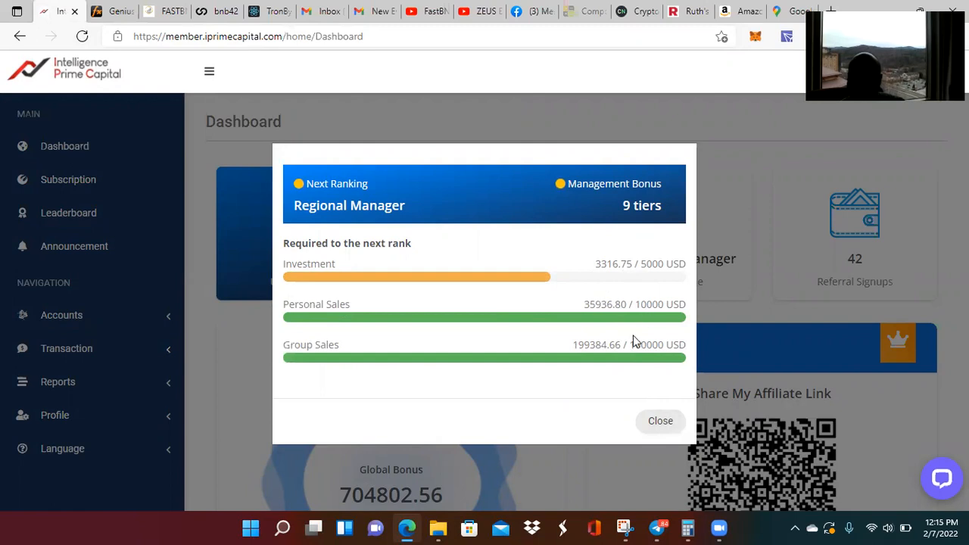
mouse_move(598, 343)
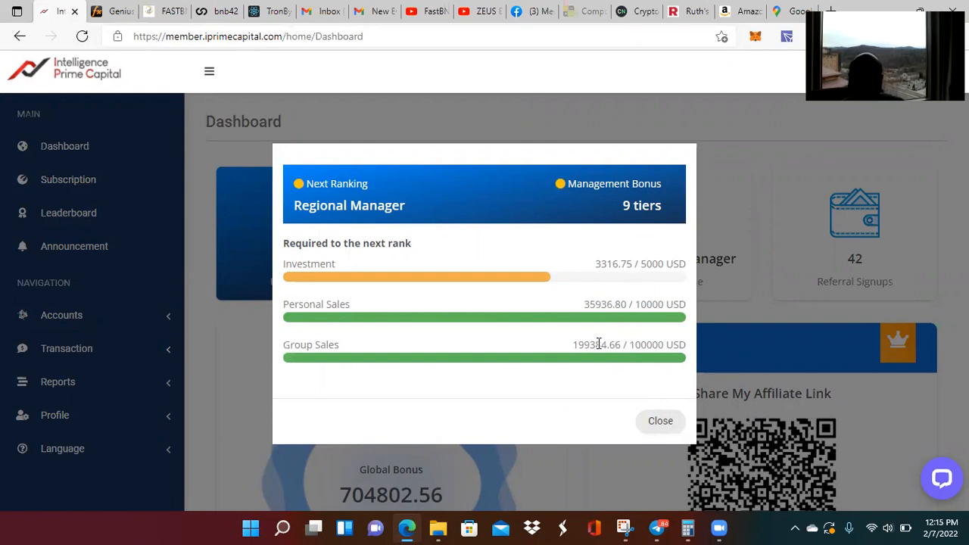
mouse_move(564, 308)
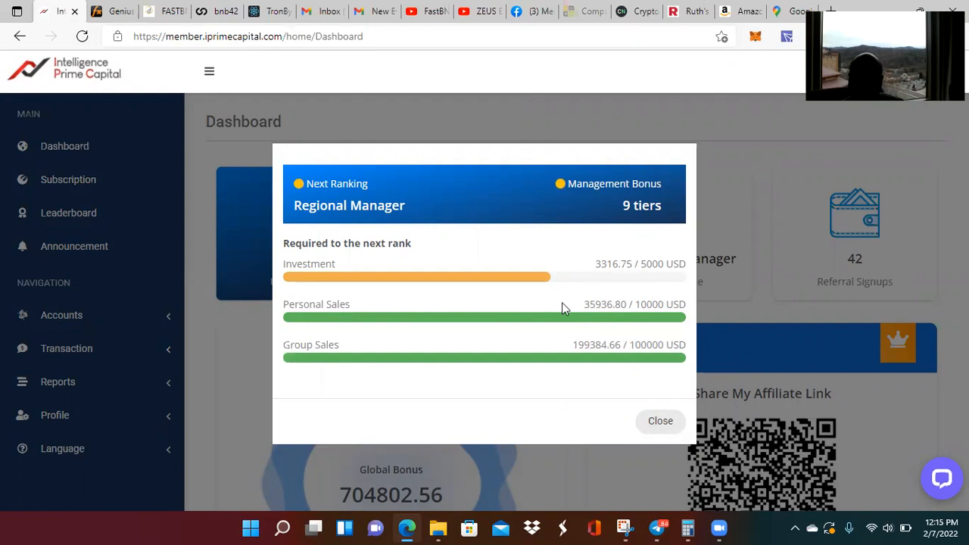
mouse_move(588, 326)
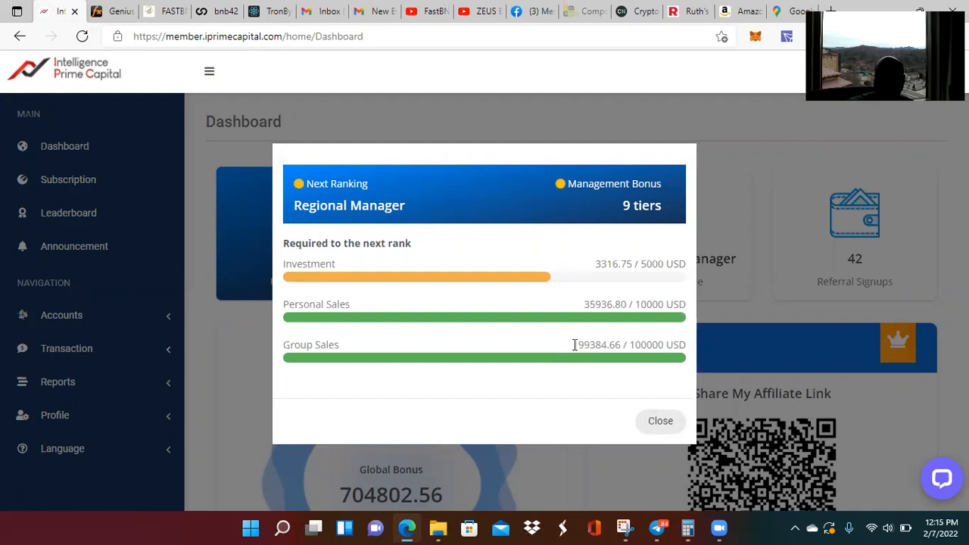
Step: Close the Next Ranking modal to show wallet, trading capital and Department Manager figures
left_click(660, 421)
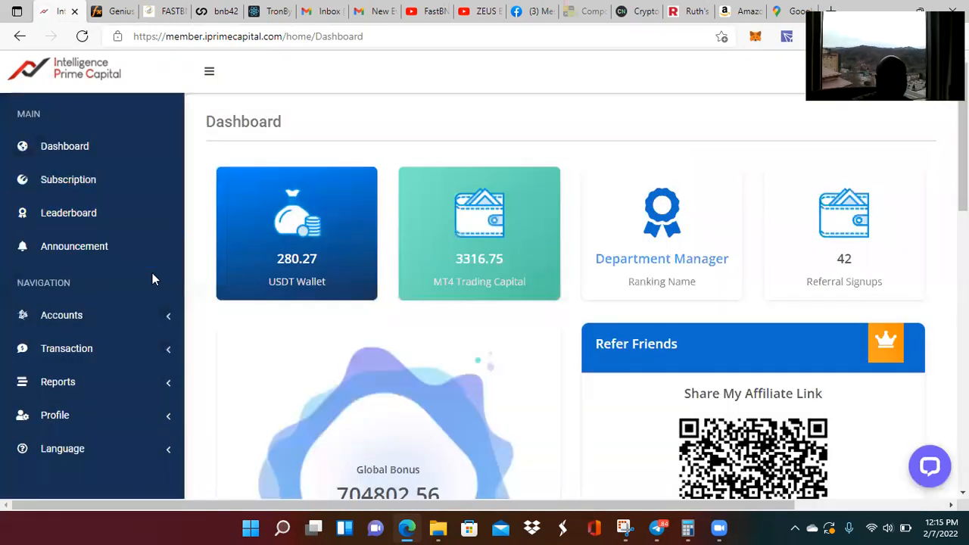
mouse_move(734, 183)
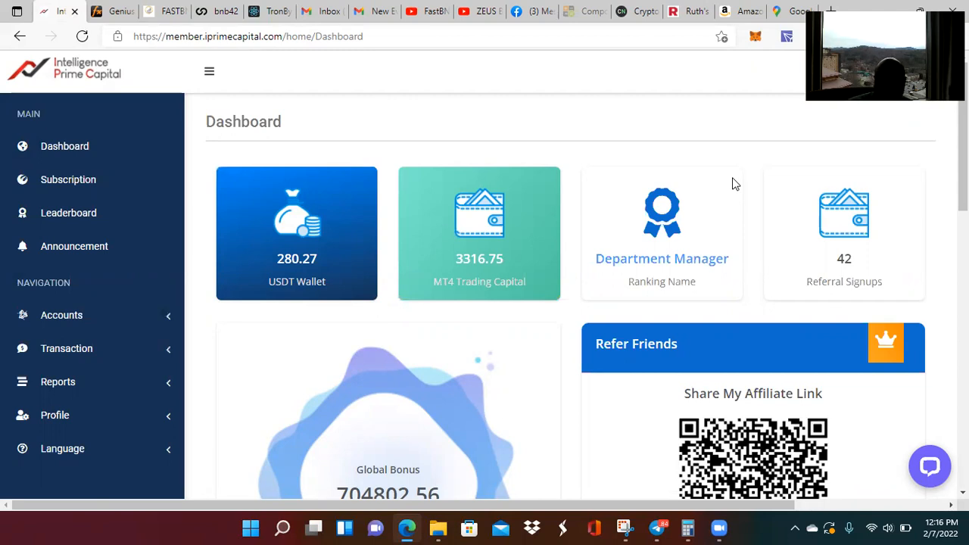
mouse_move(573, 189)
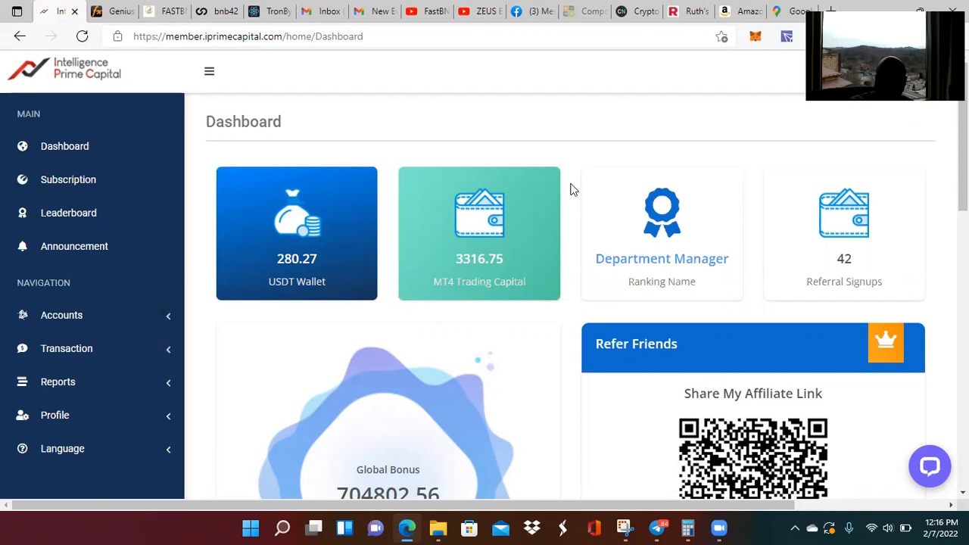
mouse_move(580, 219)
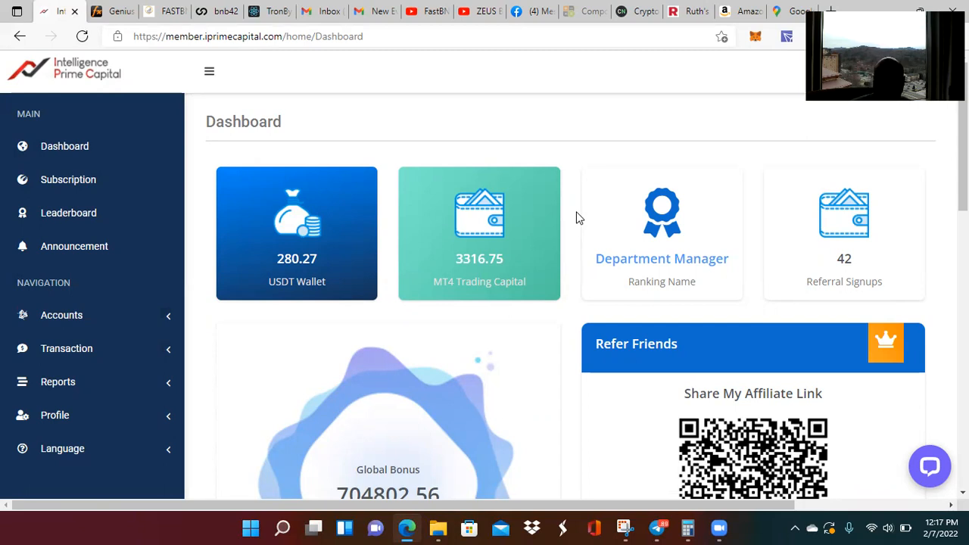
mouse_move(498, 244)
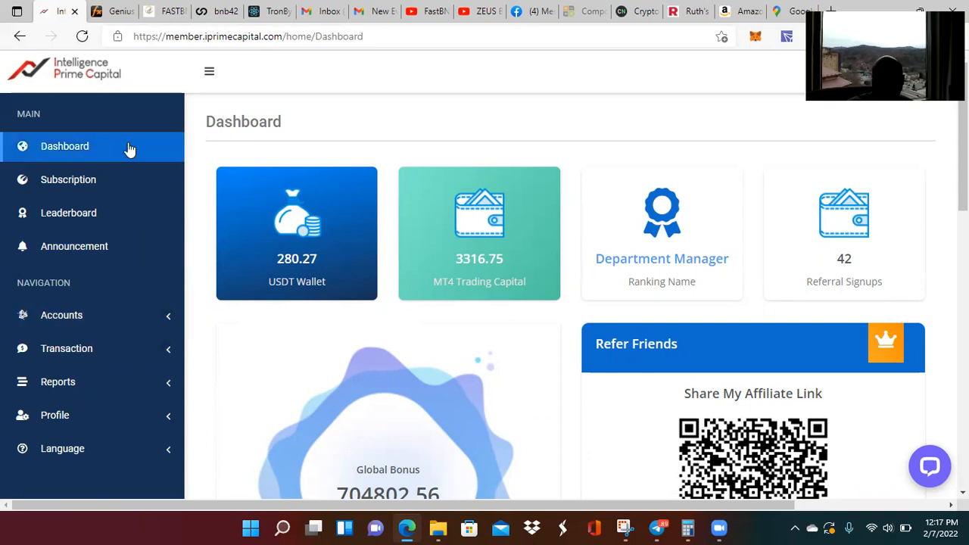
mouse_move(574, 267)
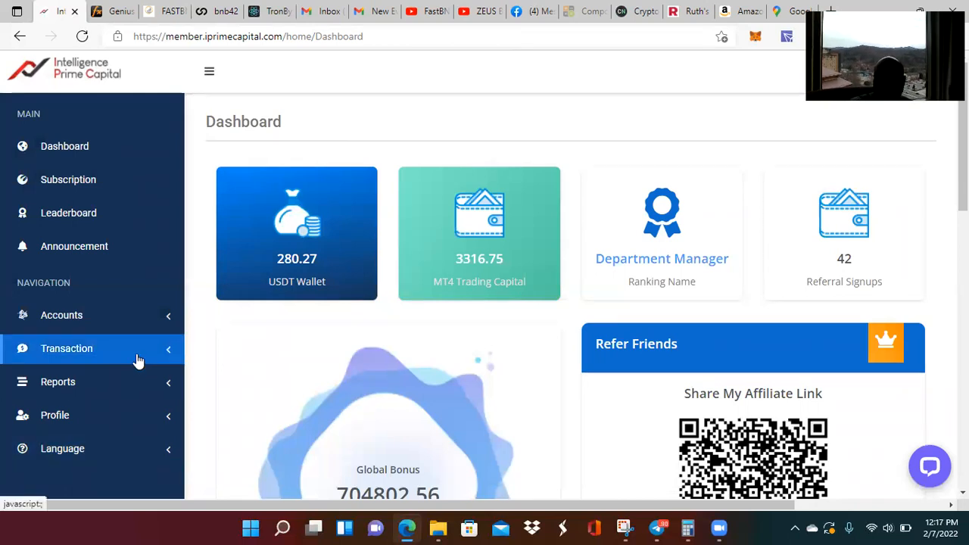
Step: Open Transaction > Payment Account to list the three USDT-TRC20 wallets
left_click(66, 348)
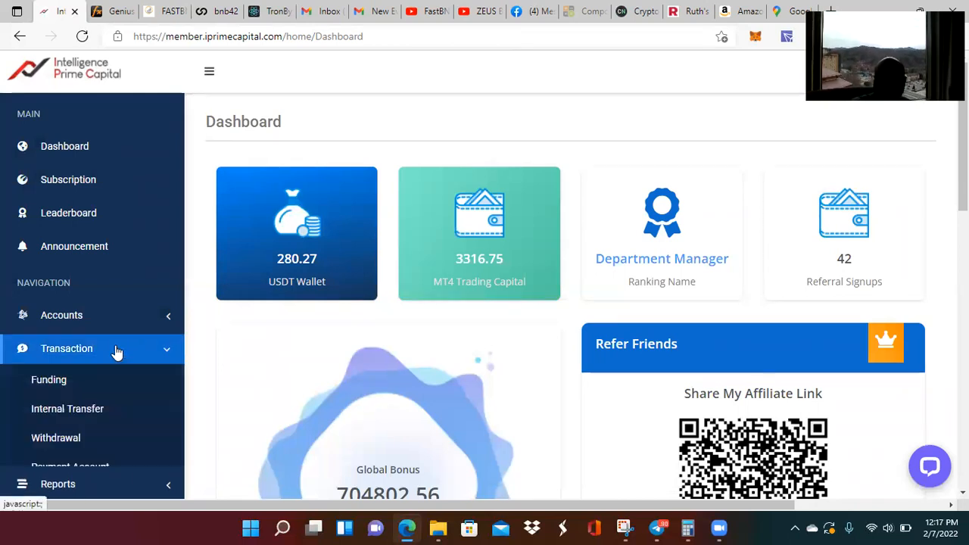
left_click(70, 466)
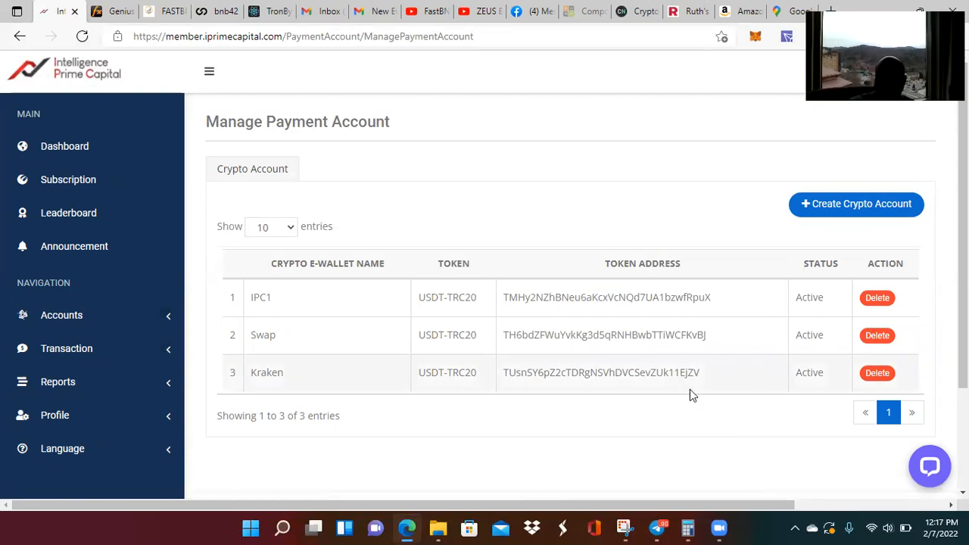
mouse_move(362, 324)
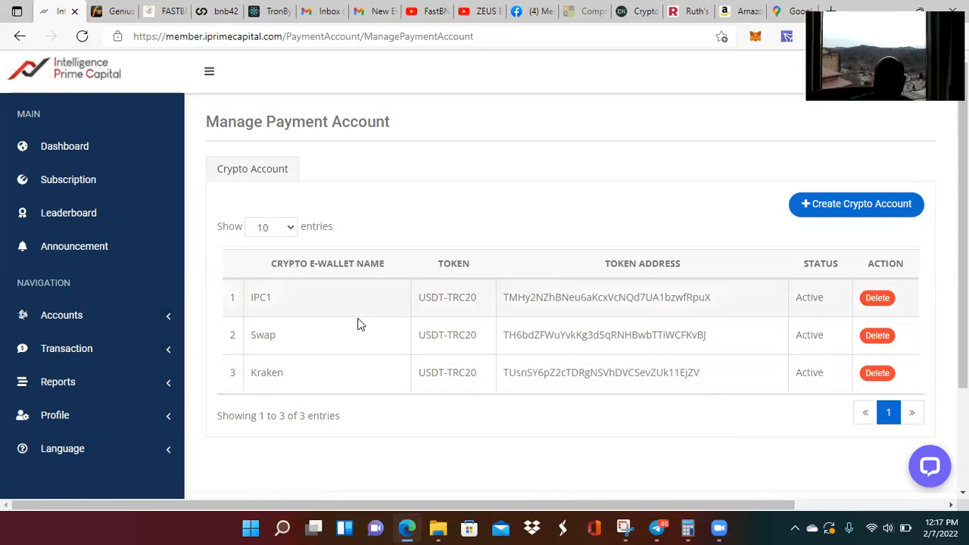
mouse_move(485, 278)
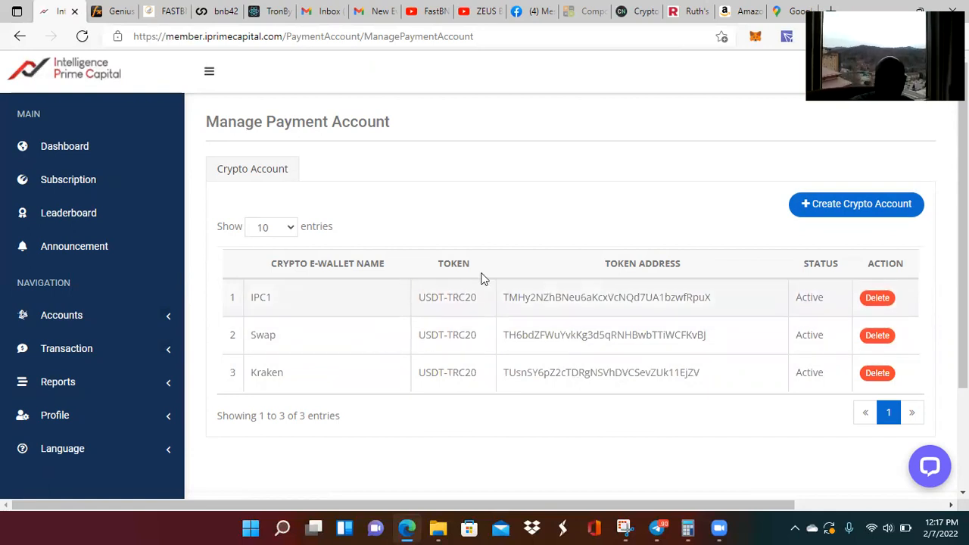
mouse_move(498, 91)
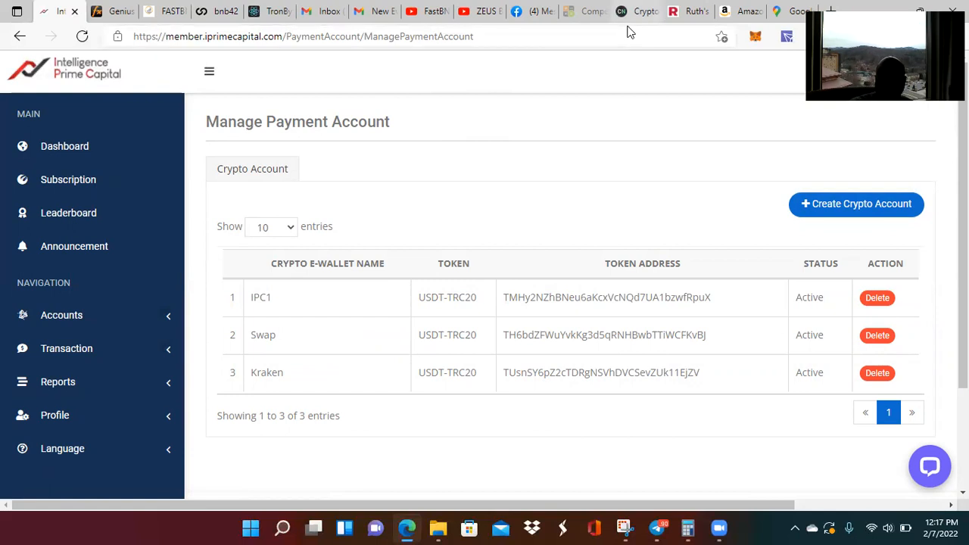
Step: Switch to the ChangeNOW tab and scroll to the 855 USDT-TRC20 deposit request
left_click(639, 12)
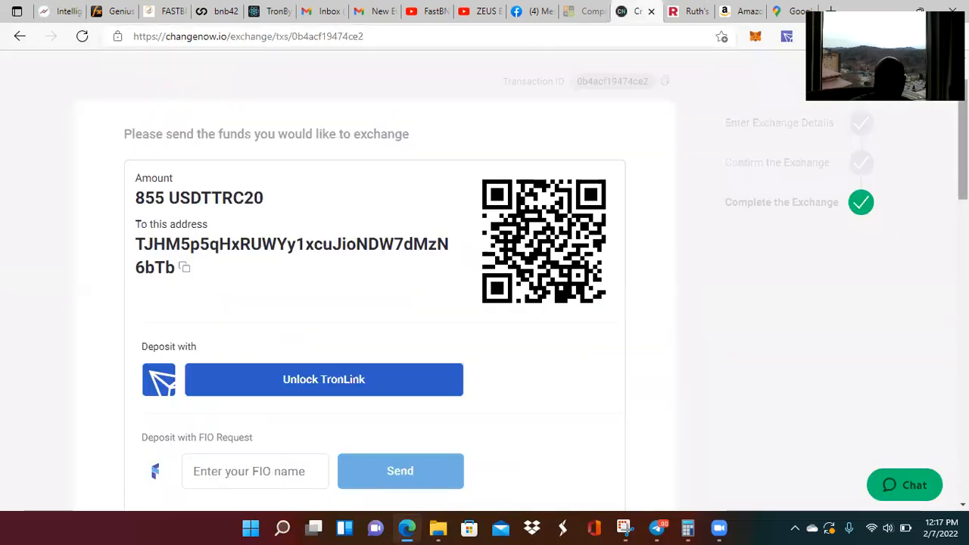
scroll("up", 3)
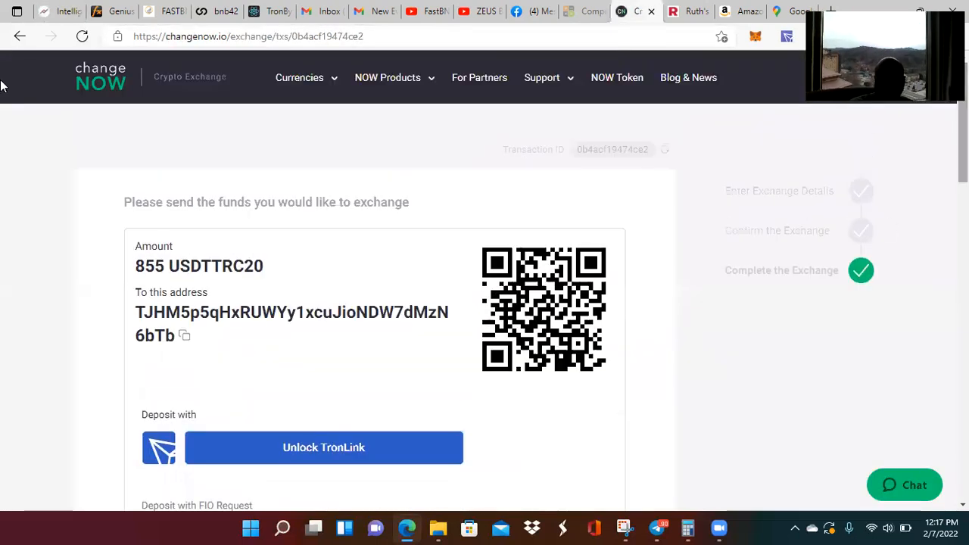
mouse_move(19, 36)
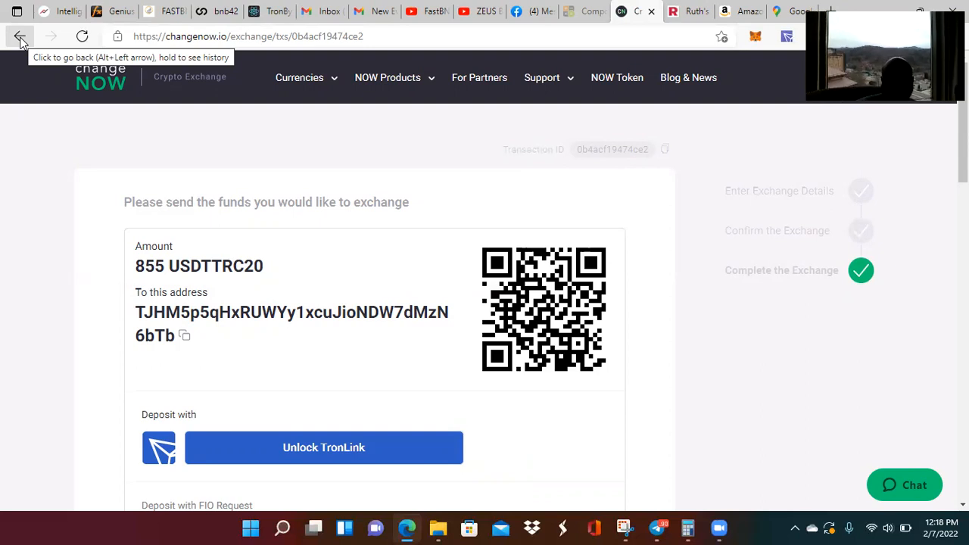
mouse_move(146, 27)
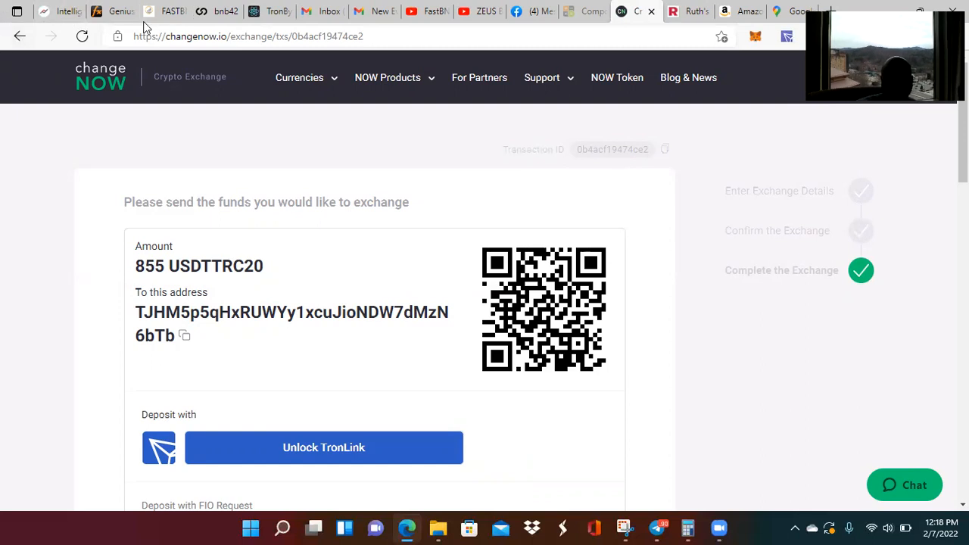
mouse_move(64, 9)
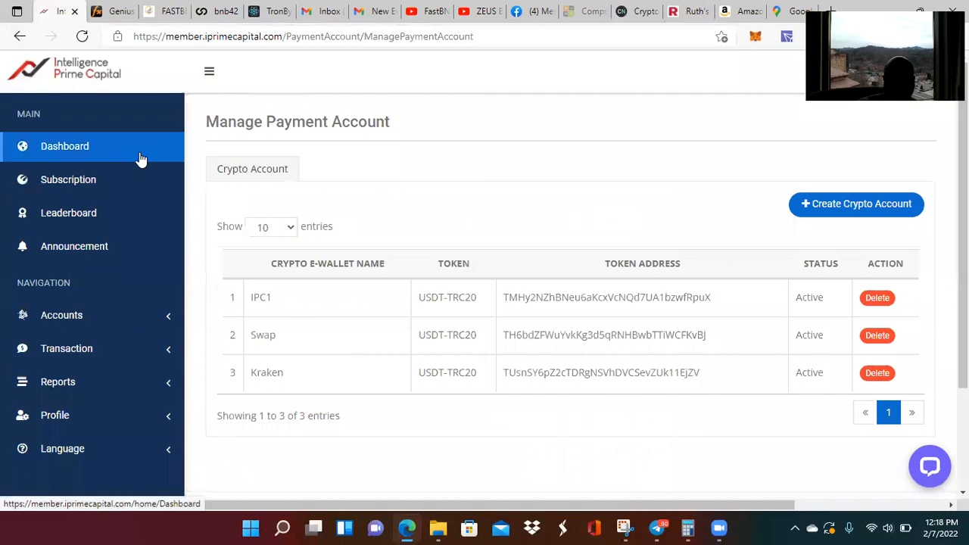
Step: Return to the Dashboard, where the Telegram impersonation warning appears
left_click(64, 147)
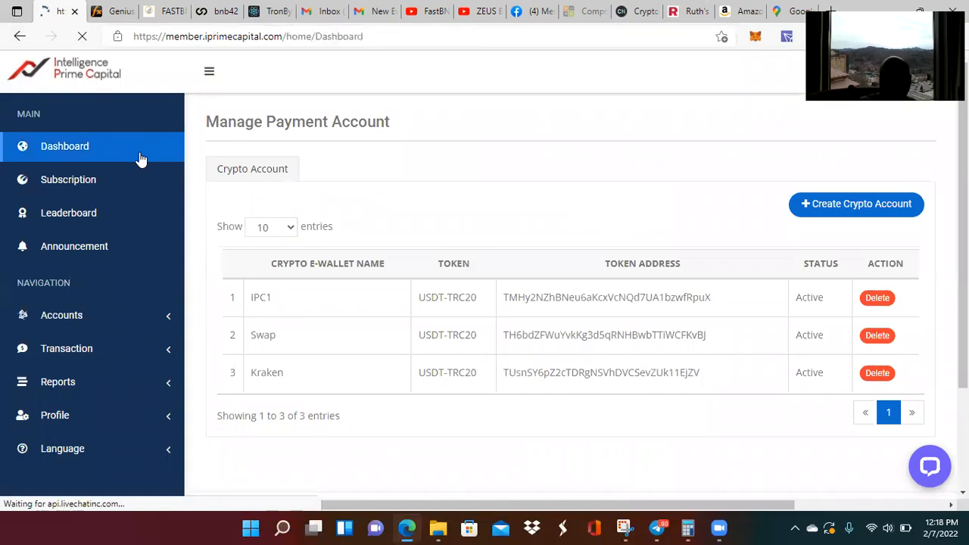
left_click(64, 146)
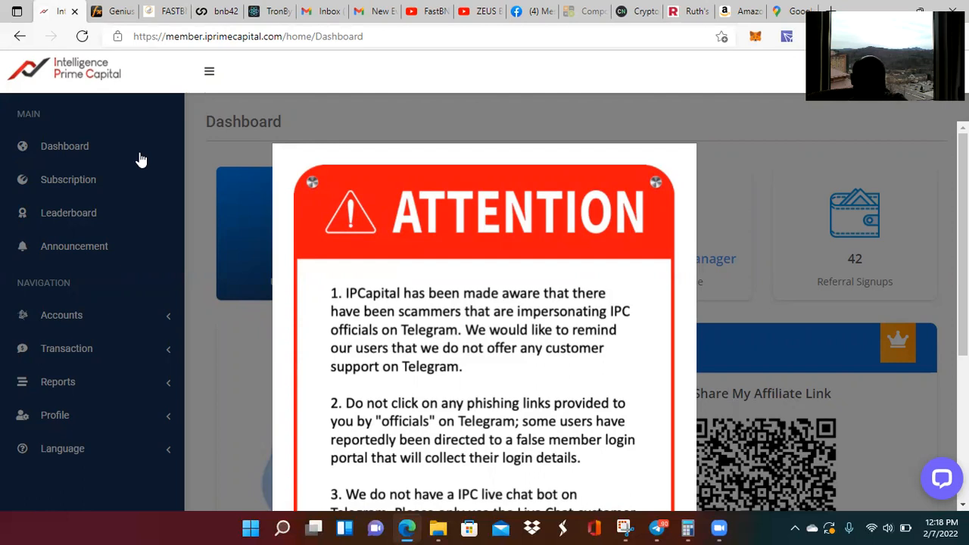
mouse_move(715, 149)
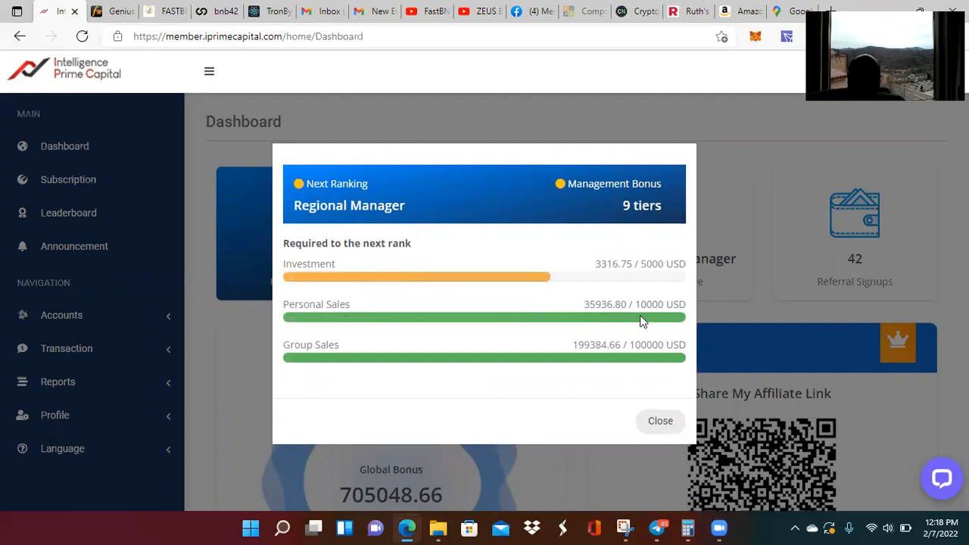
mouse_move(617, 335)
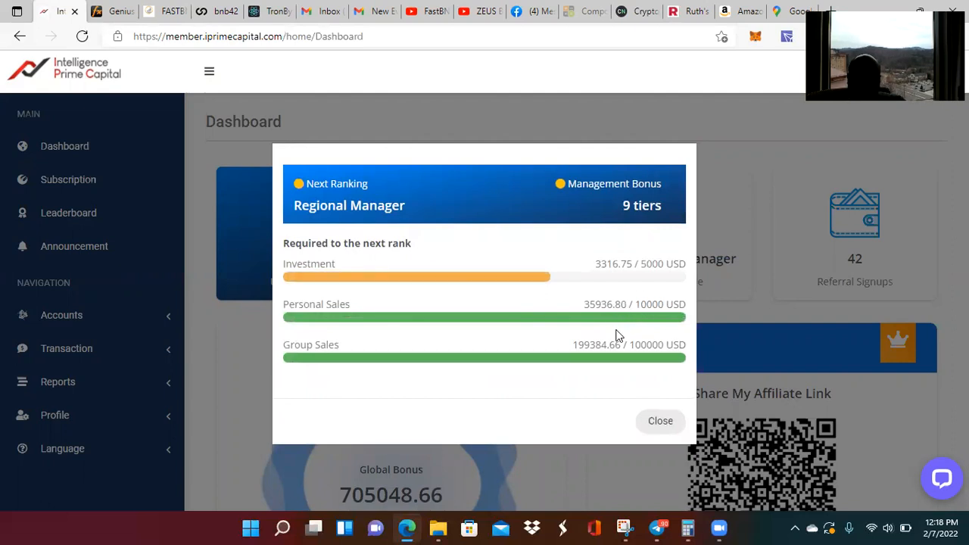
mouse_move(593, 362)
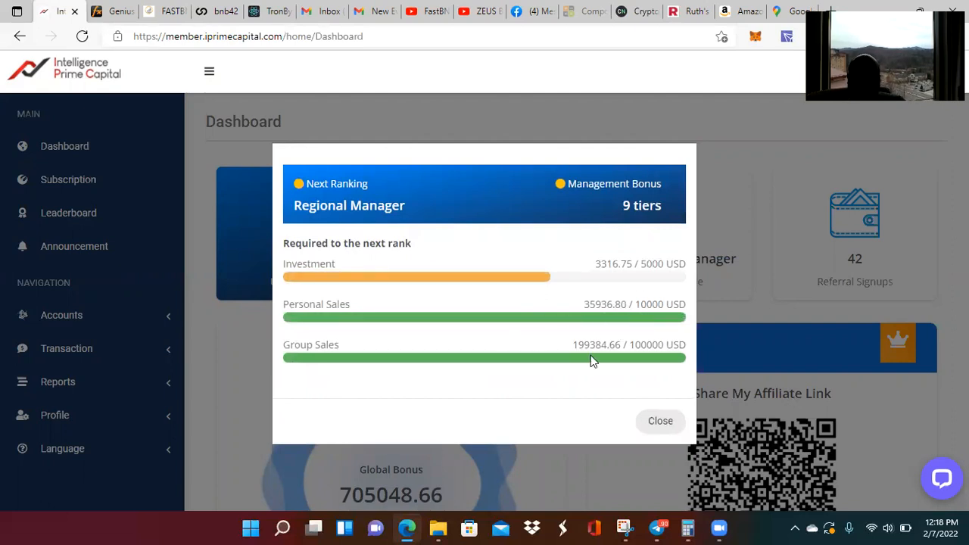
mouse_move(614, 333)
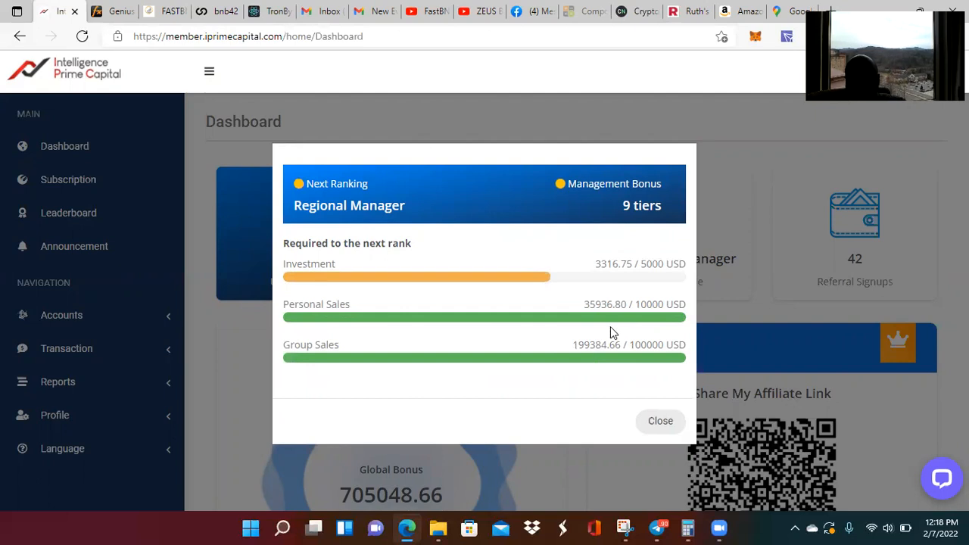
mouse_move(576, 303)
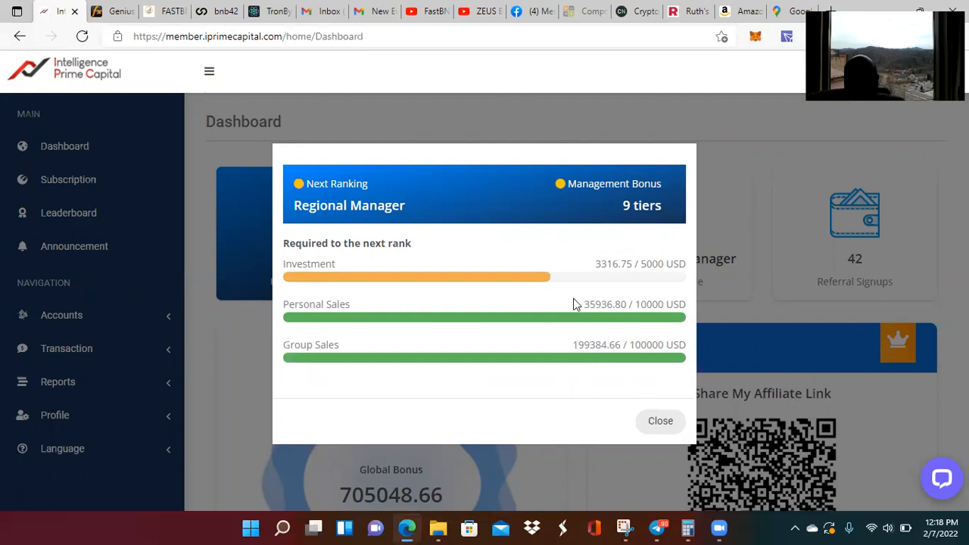
mouse_move(569, 341)
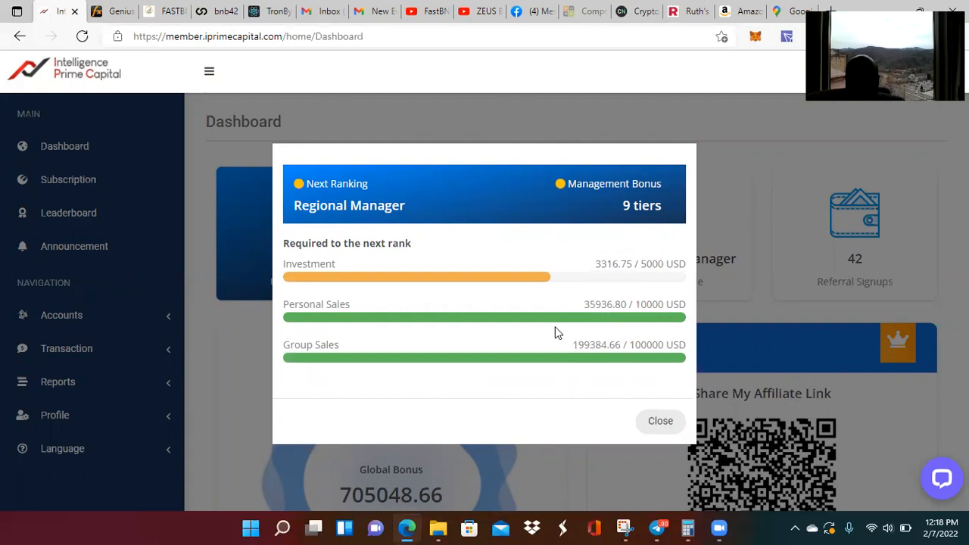
mouse_move(623, 358)
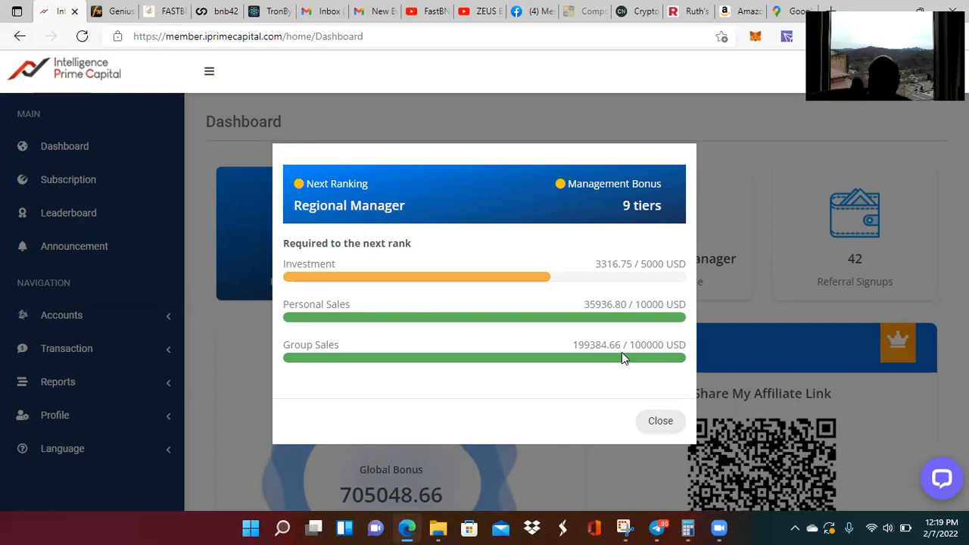
mouse_move(258, 93)
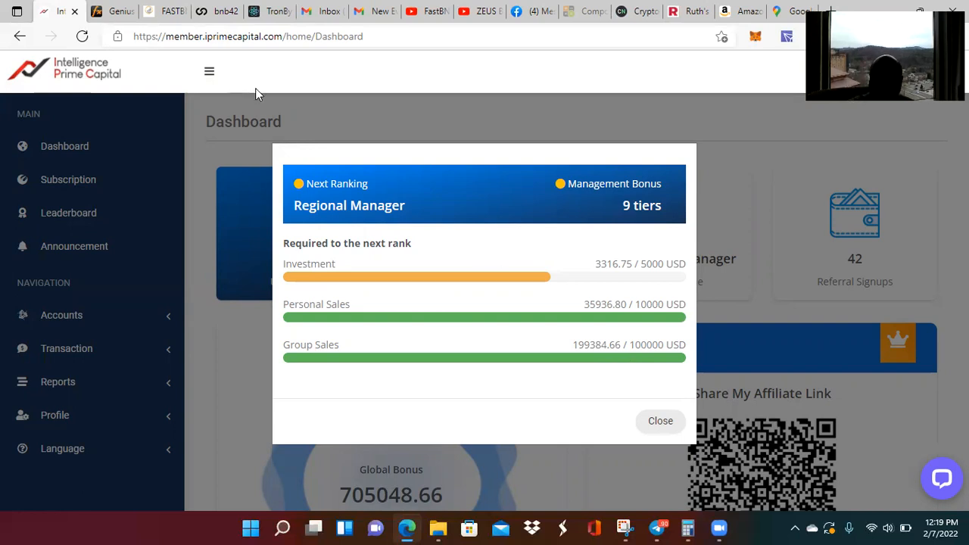
mouse_move(604, 145)
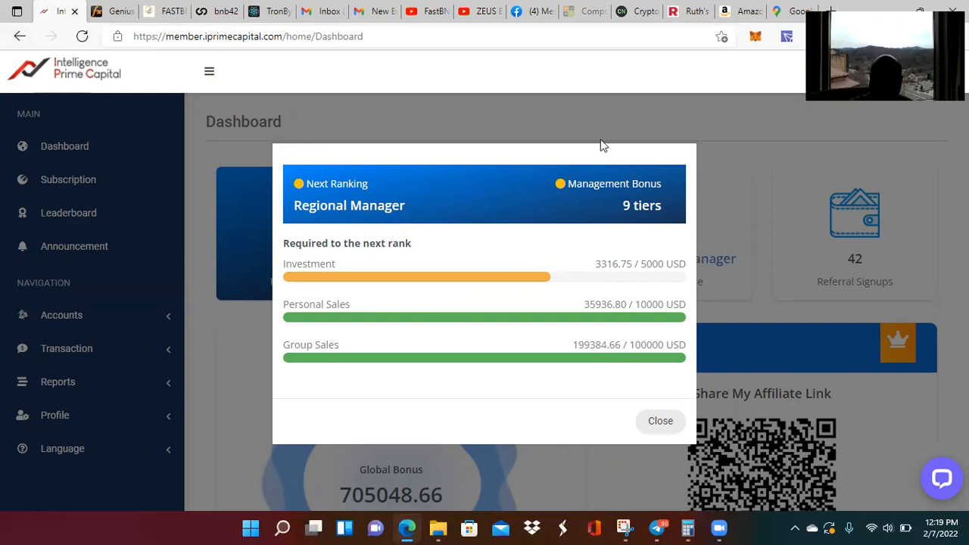
Step: Close the Regional Manager requirements window to reveal the wallet and ranking figures
left_click(661, 420)
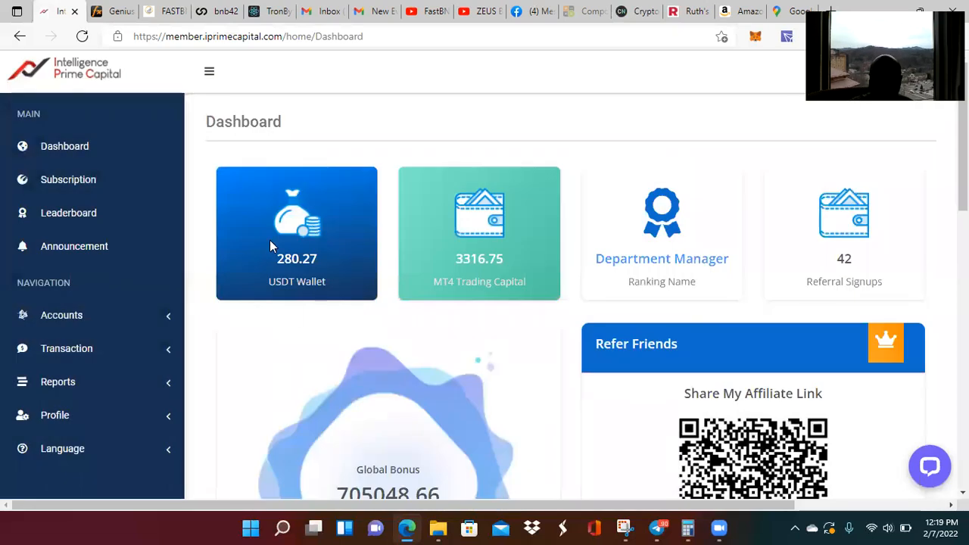
mouse_move(319, 199)
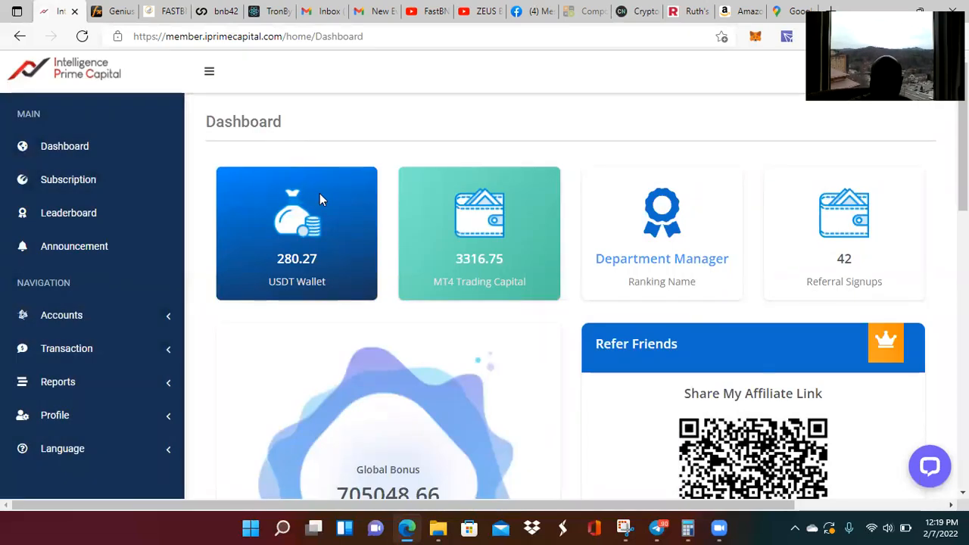
mouse_move(277, 259)
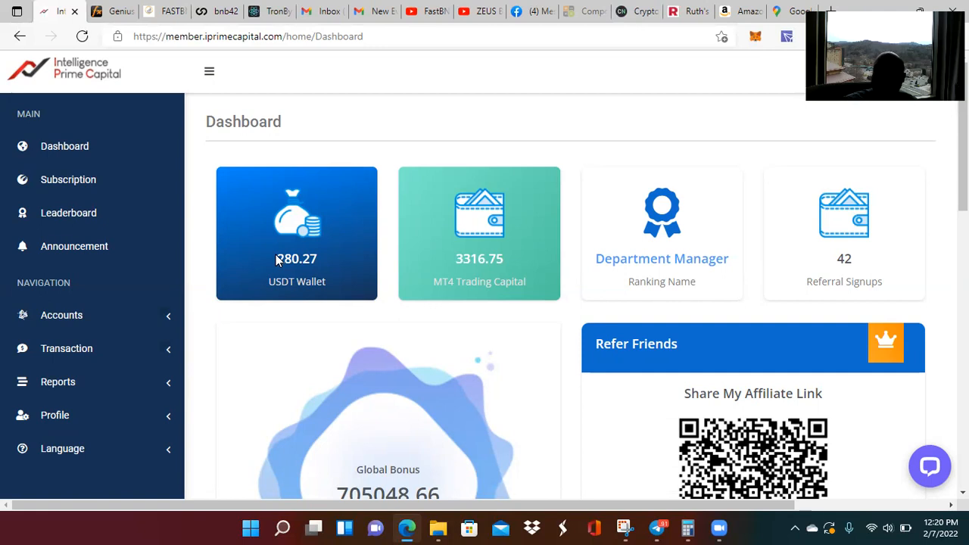
mouse_move(65, 145)
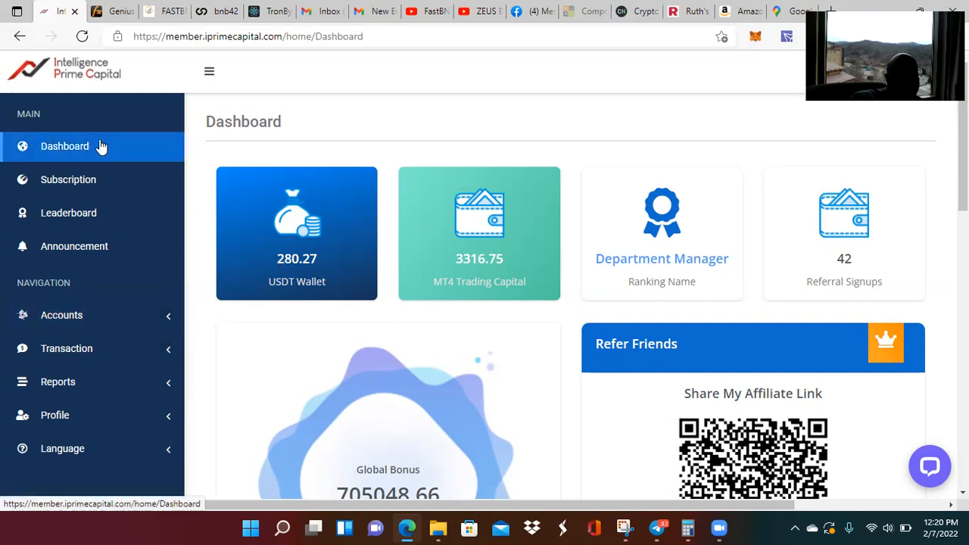
mouse_move(260, 161)
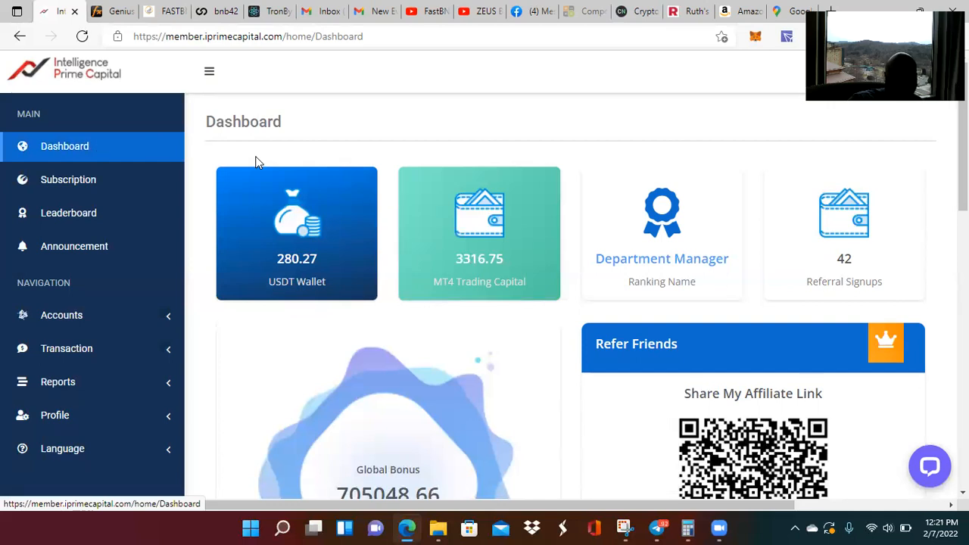
mouse_move(662, 259)
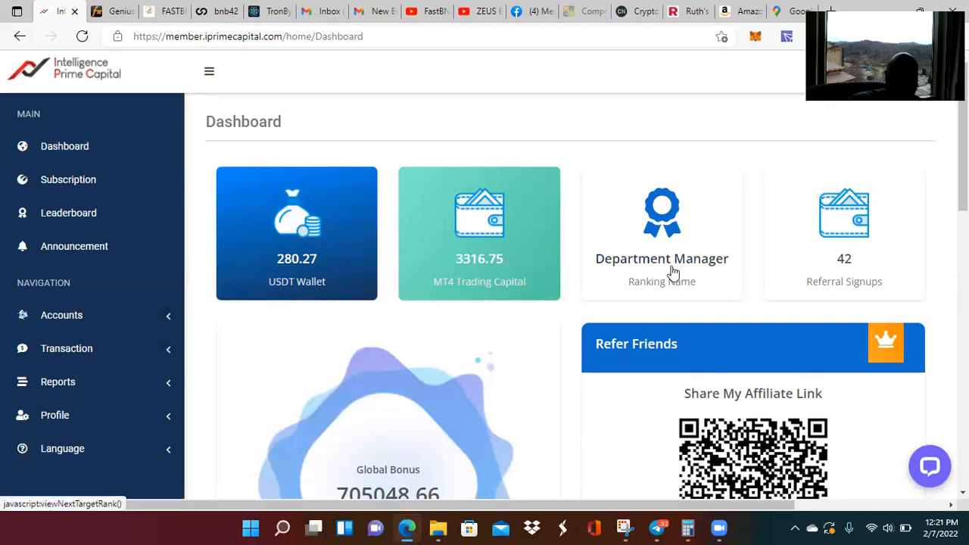
mouse_move(69, 213)
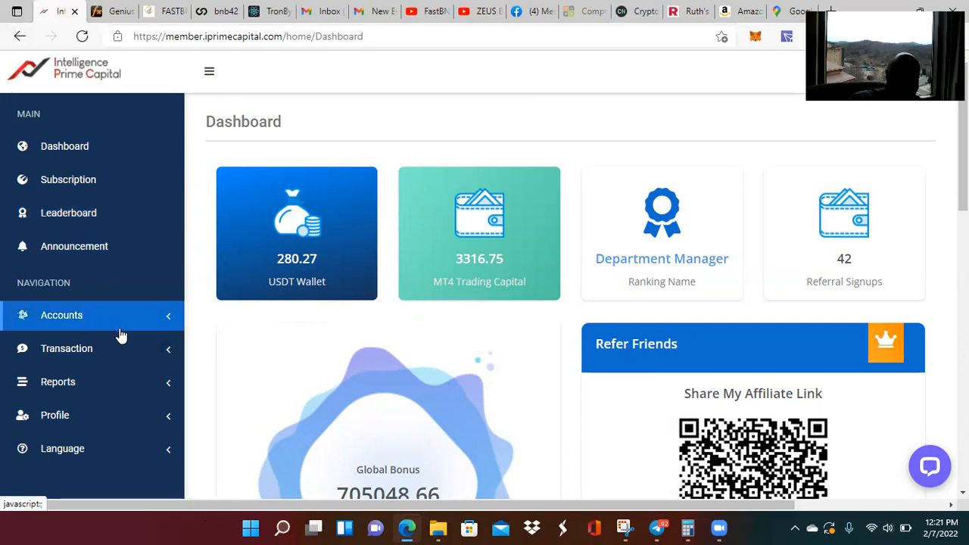
mouse_move(307, 339)
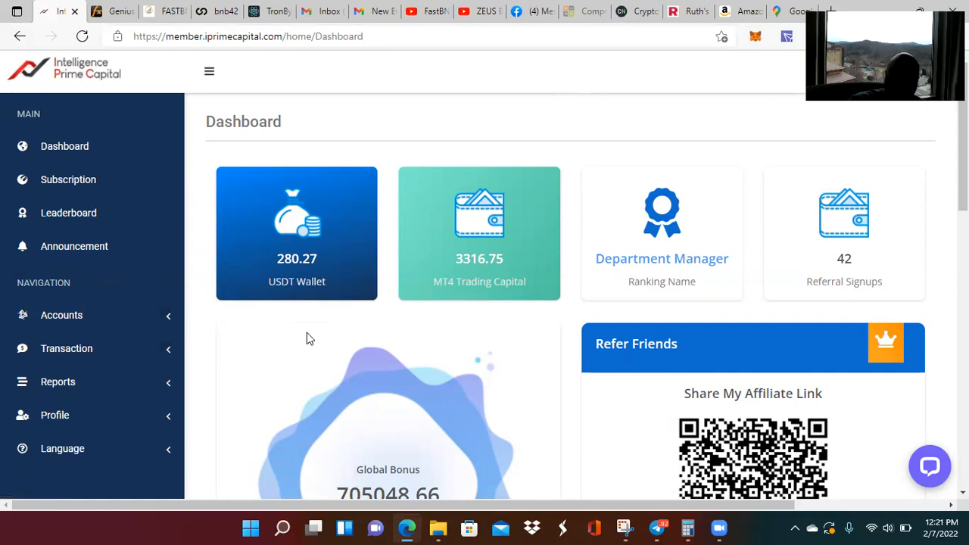
mouse_move(271, 97)
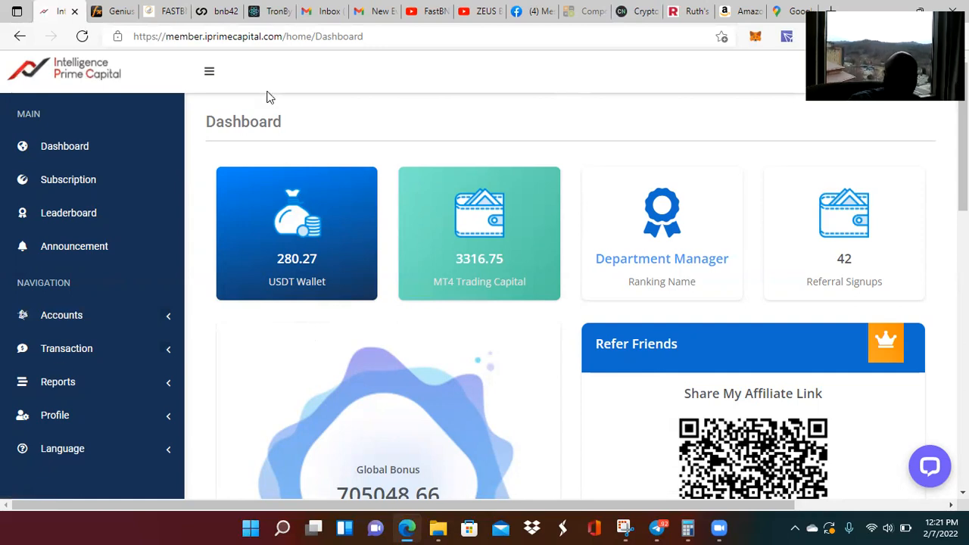
Step: Open Subscription and scroll through the Brilliant, Genius and Smart BOT cards with fees and ROI
left_click(68, 180)
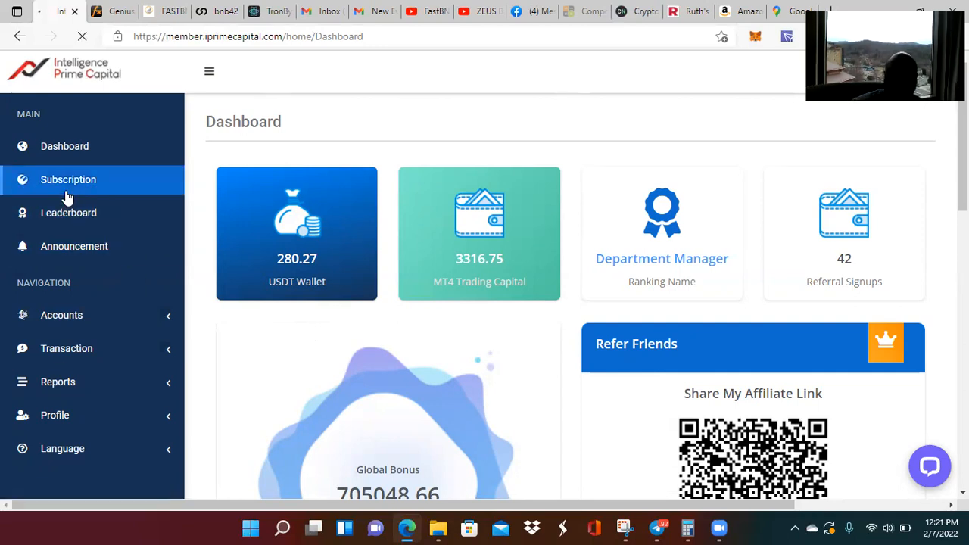
left_click(69, 179)
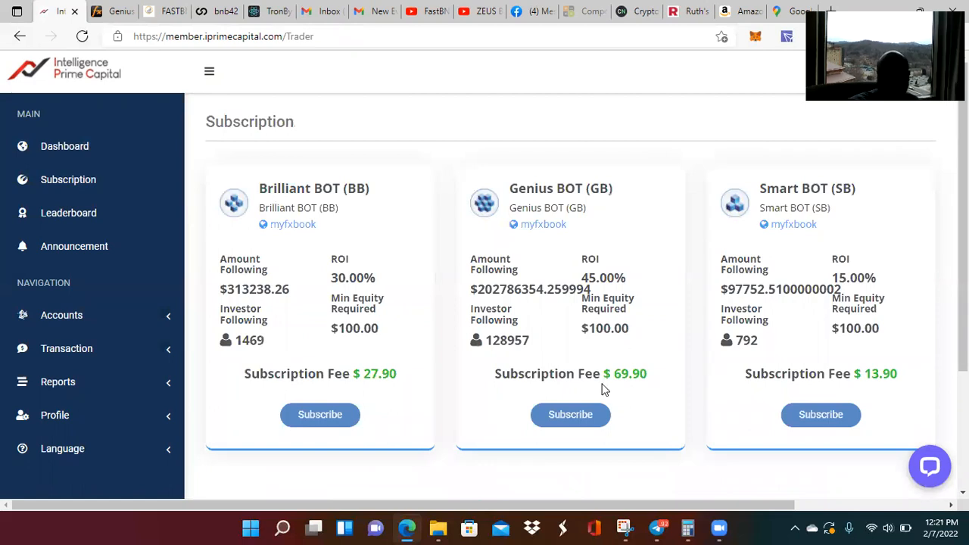
mouse_move(632, 318)
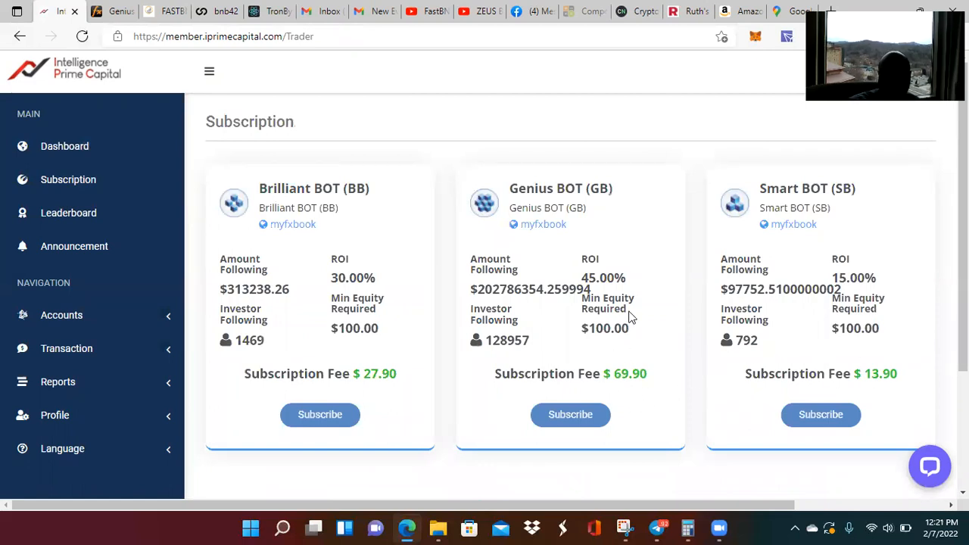
mouse_move(536, 366)
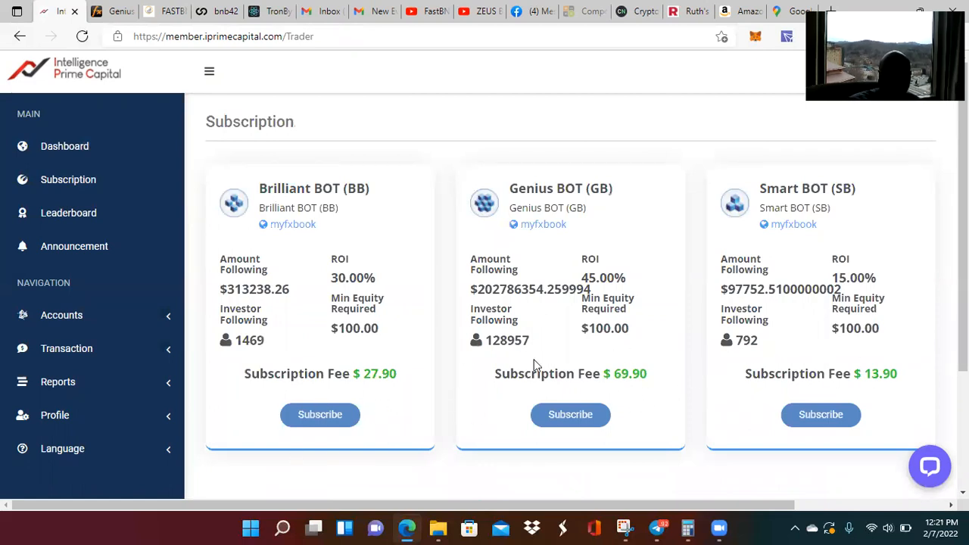
mouse_move(740, 414)
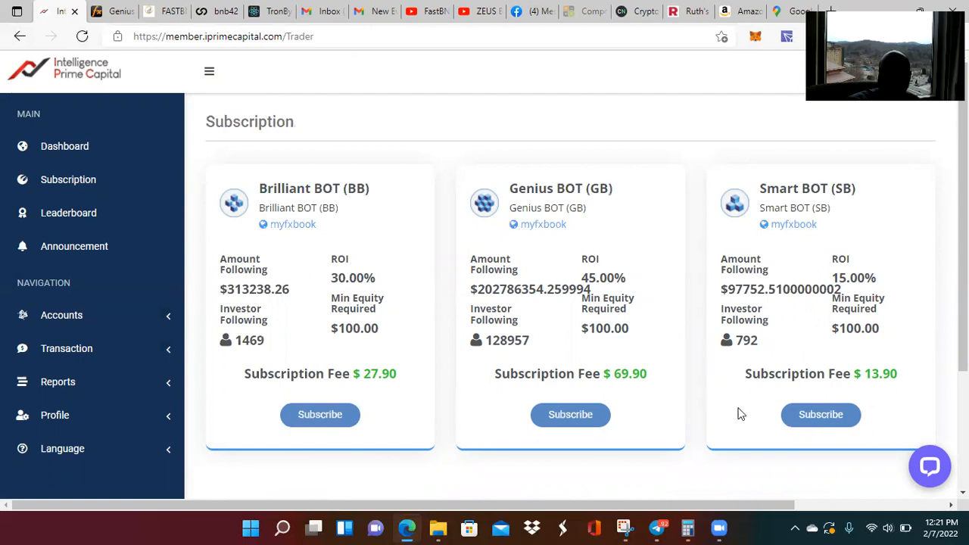
mouse_move(760, 361)
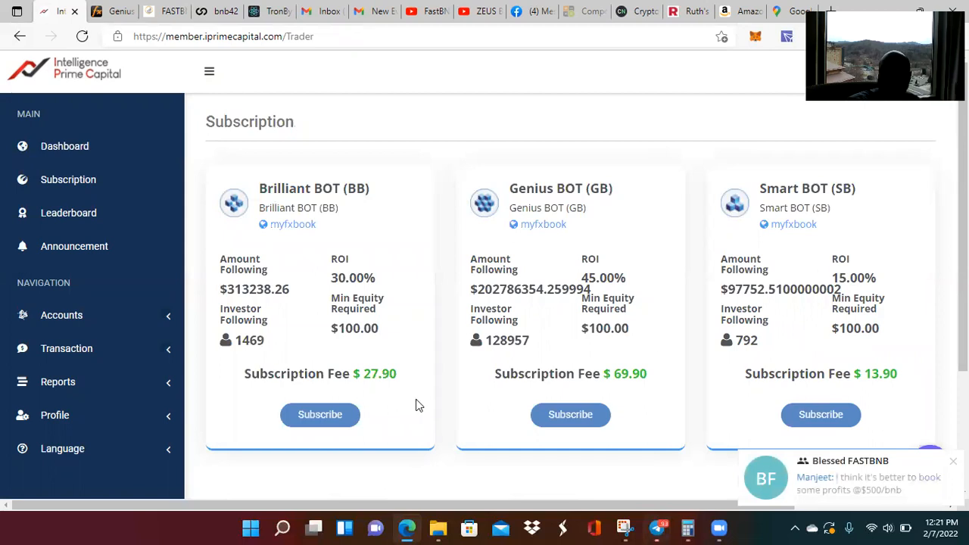
mouse_move(189, 373)
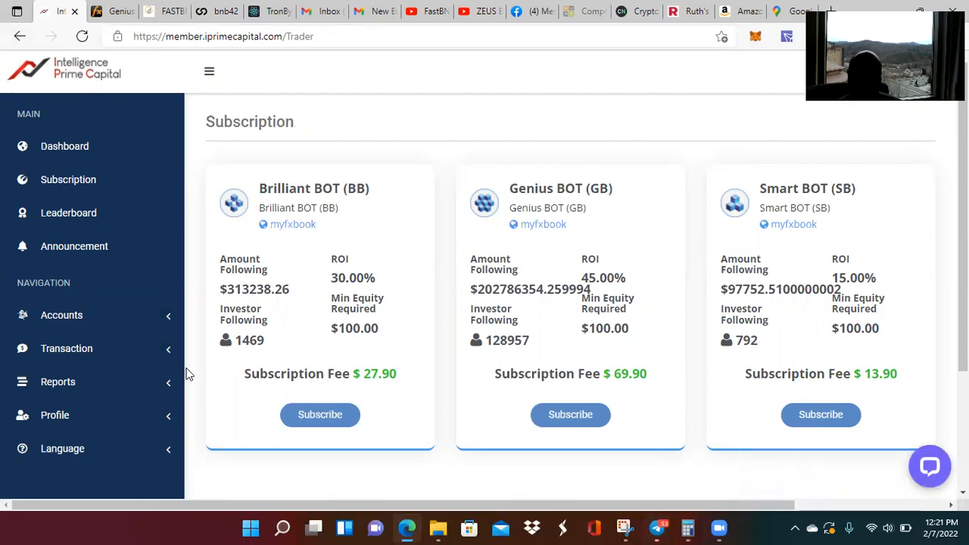
mouse_move(222, 494)
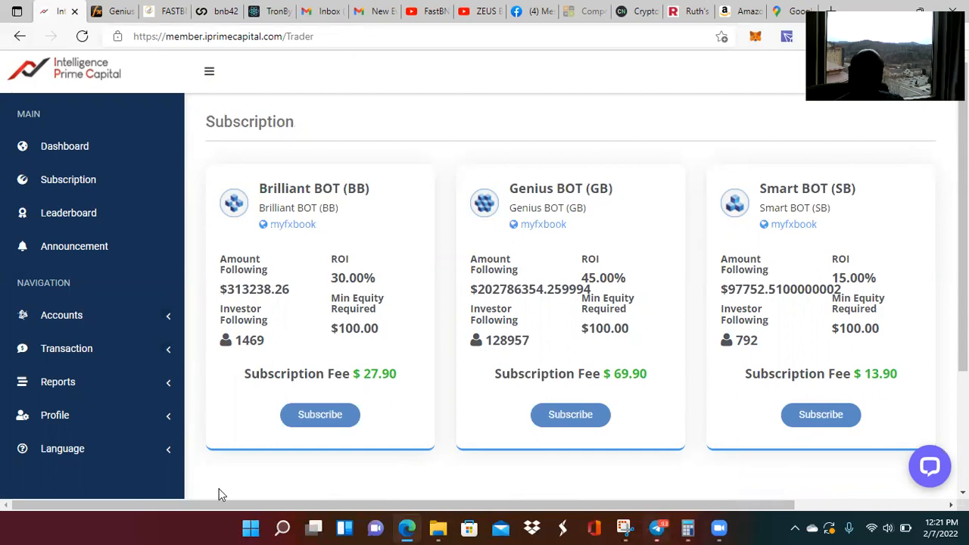
mouse_move(837, 333)
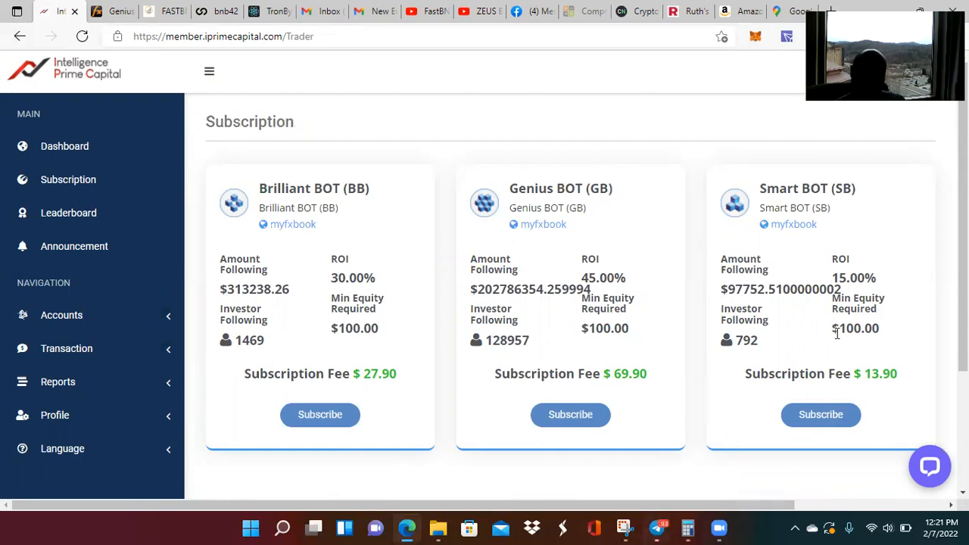
mouse_move(415, 370)
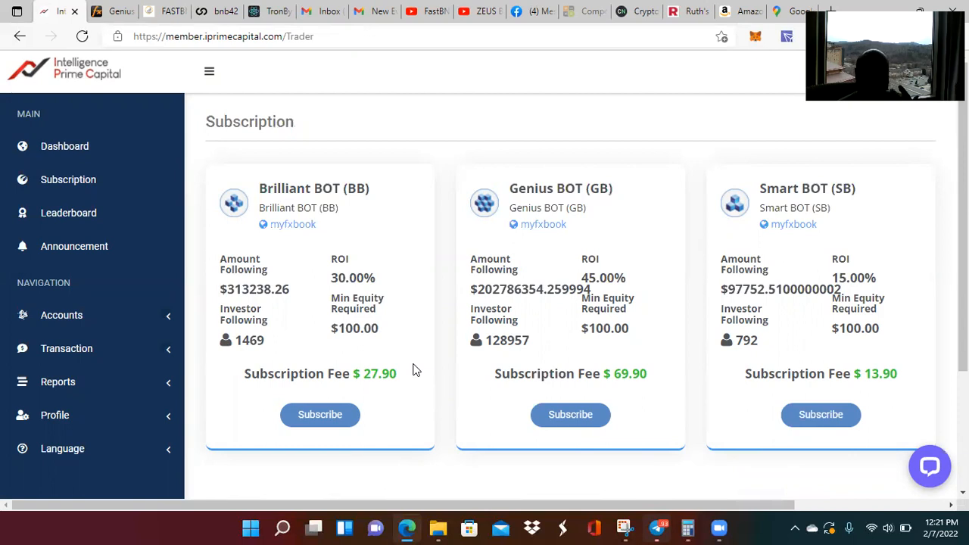
mouse_move(680, 335)
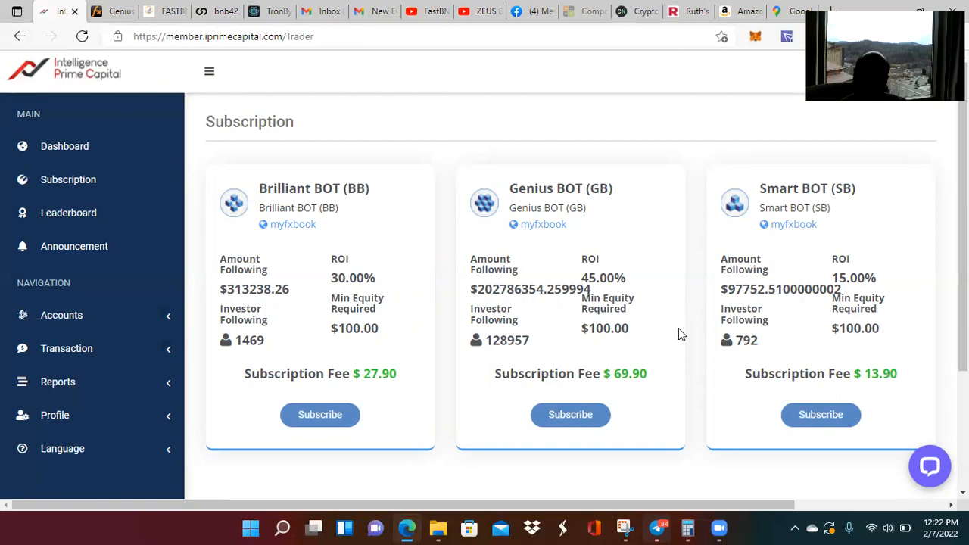
mouse_move(718, 457)
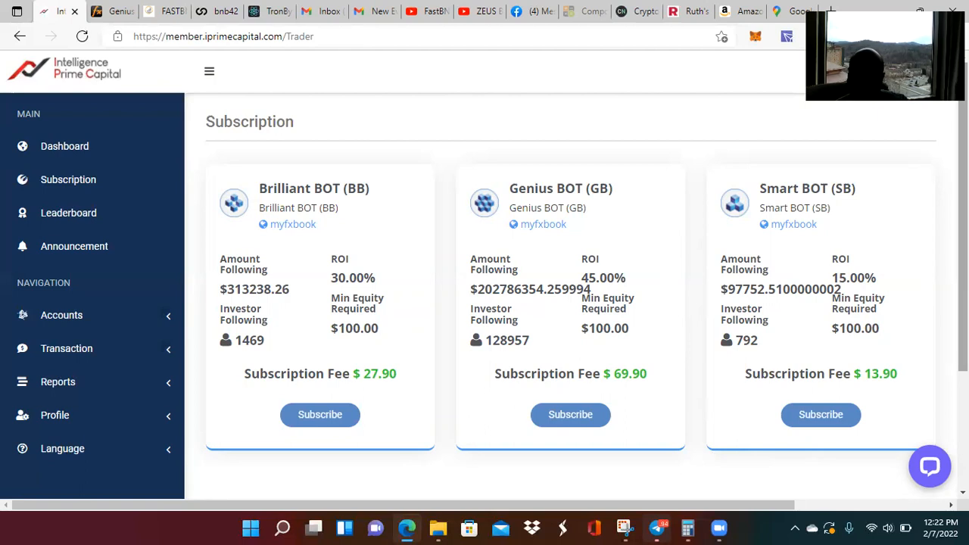
scroll("down", 3)
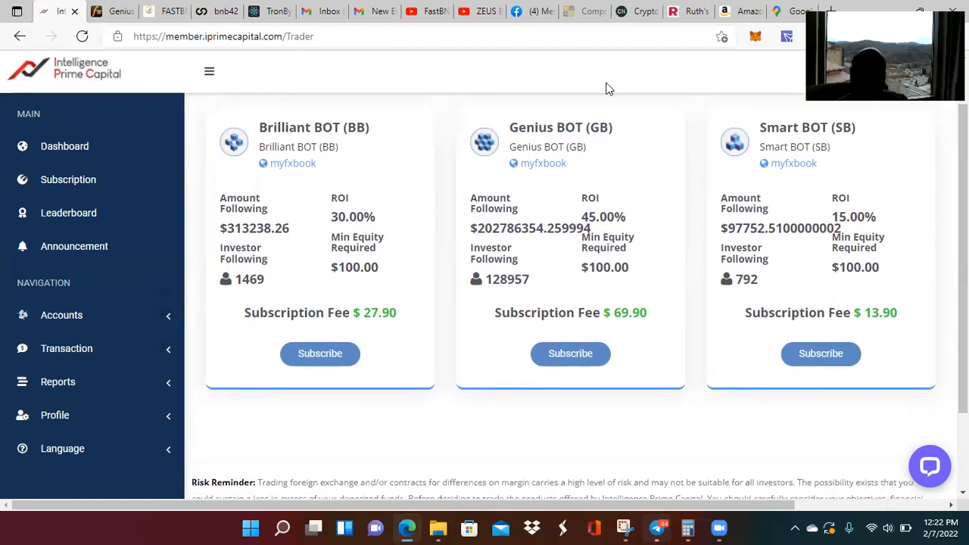